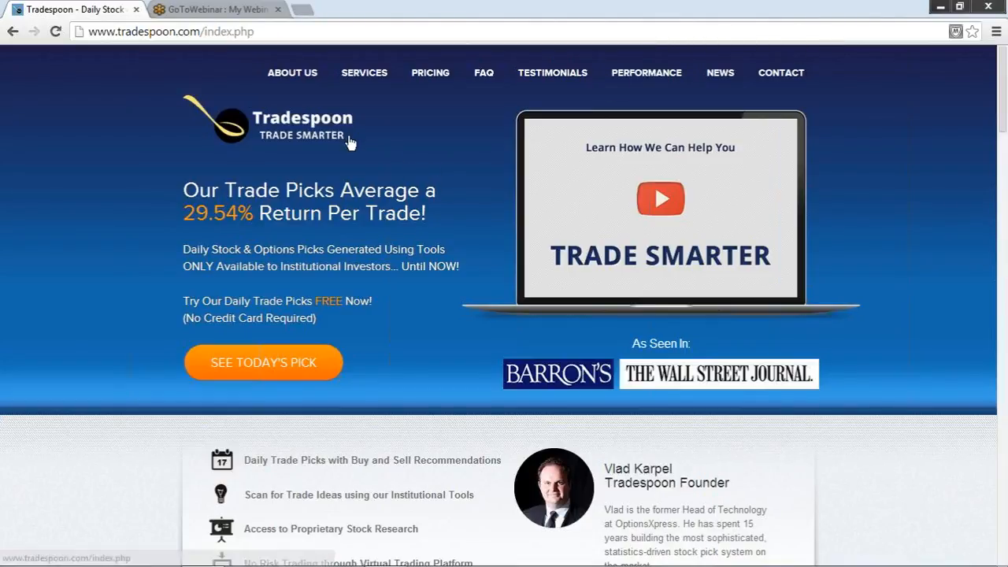
- Go to today's featured trade pick from the Tradespoon home page
left_click(263, 362)
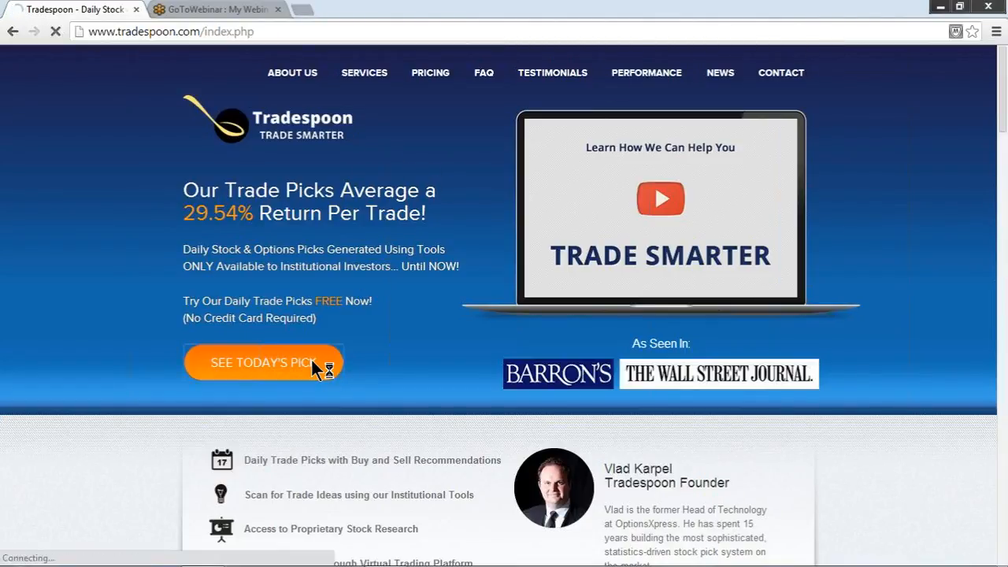
left_click(261, 362)
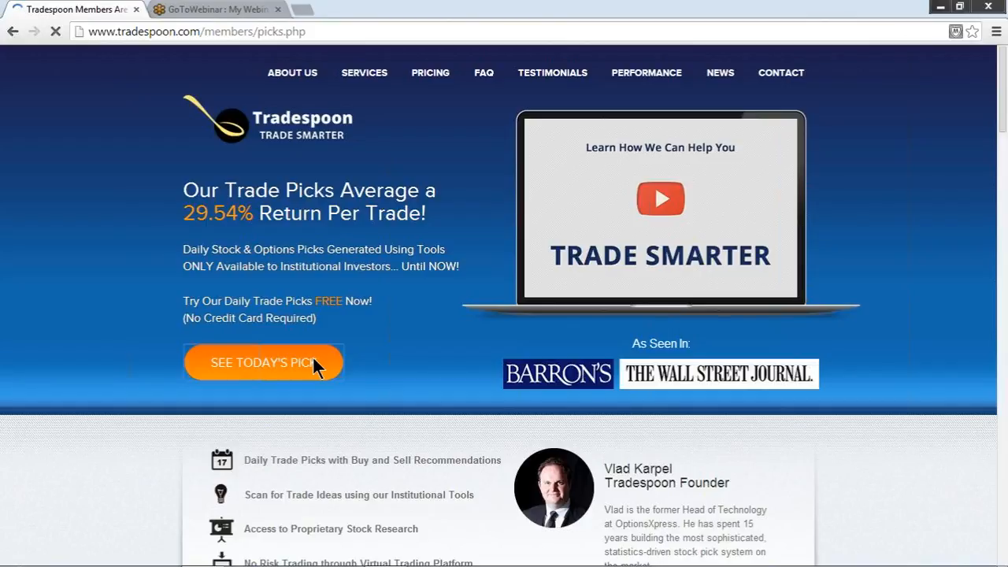
- Load the January 28, 2014 short NUE pick details and review the Risk/Reward ratings
left_click(263, 362)
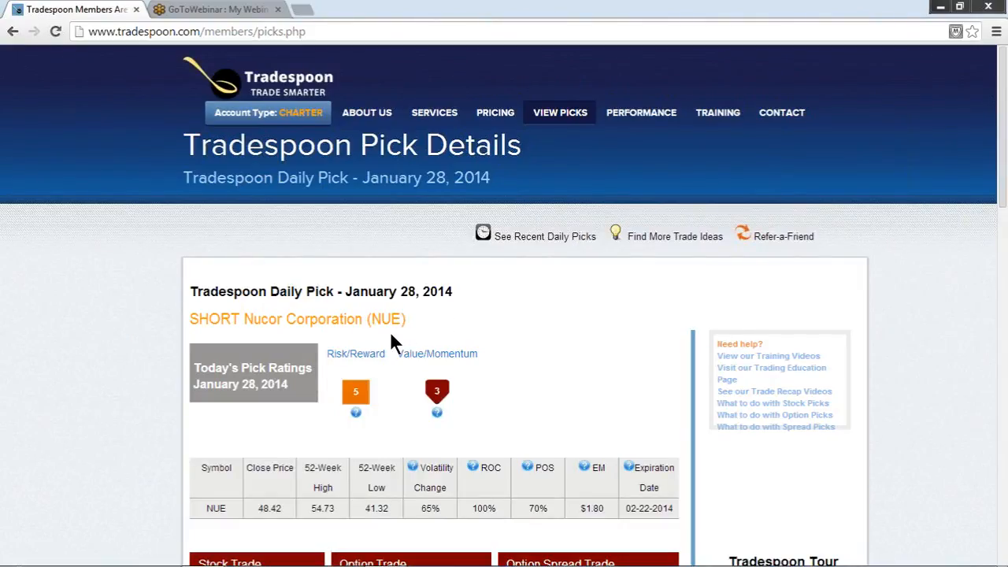
mouse_move(370, 338)
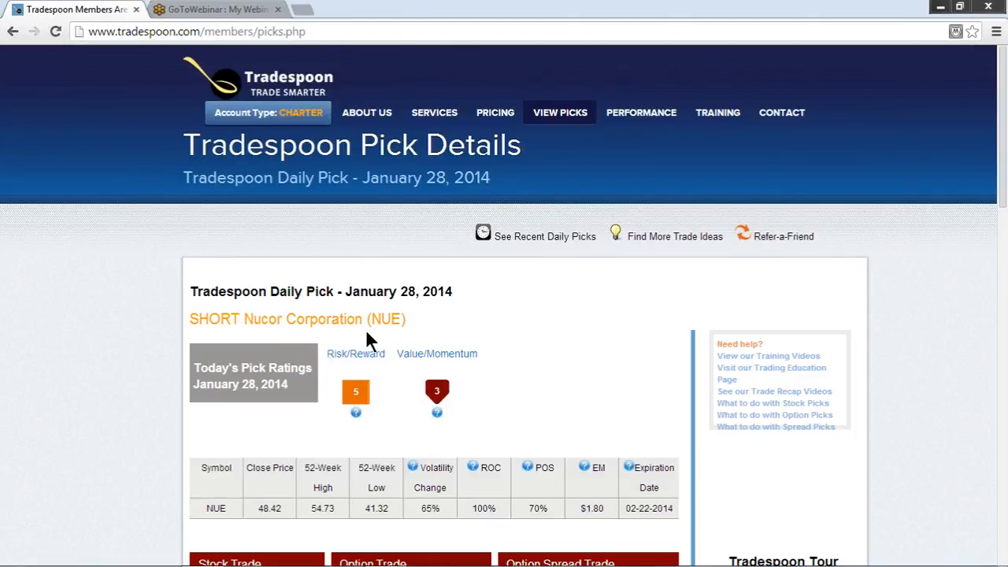
mouse_move(402, 340)
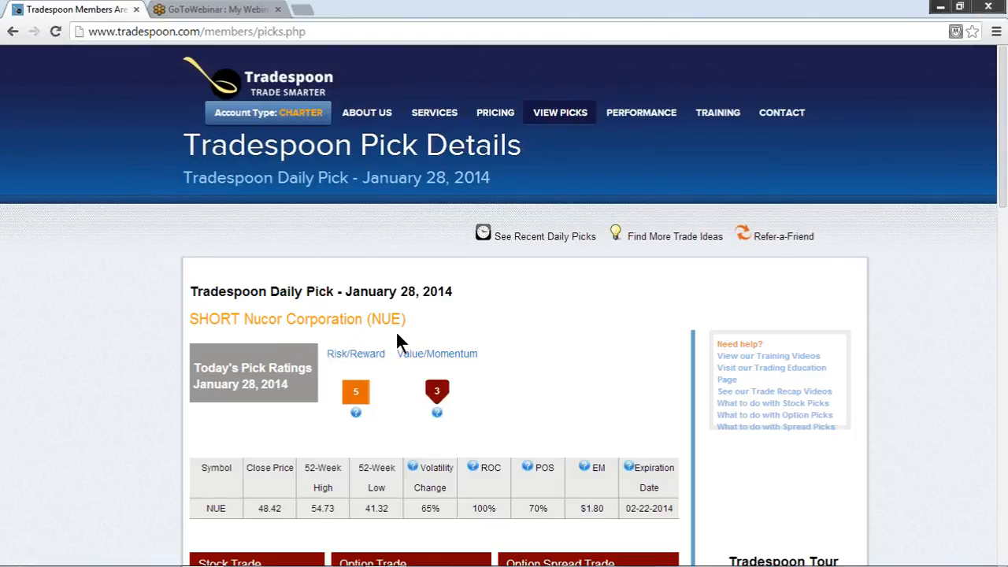
scroll("down", 3)
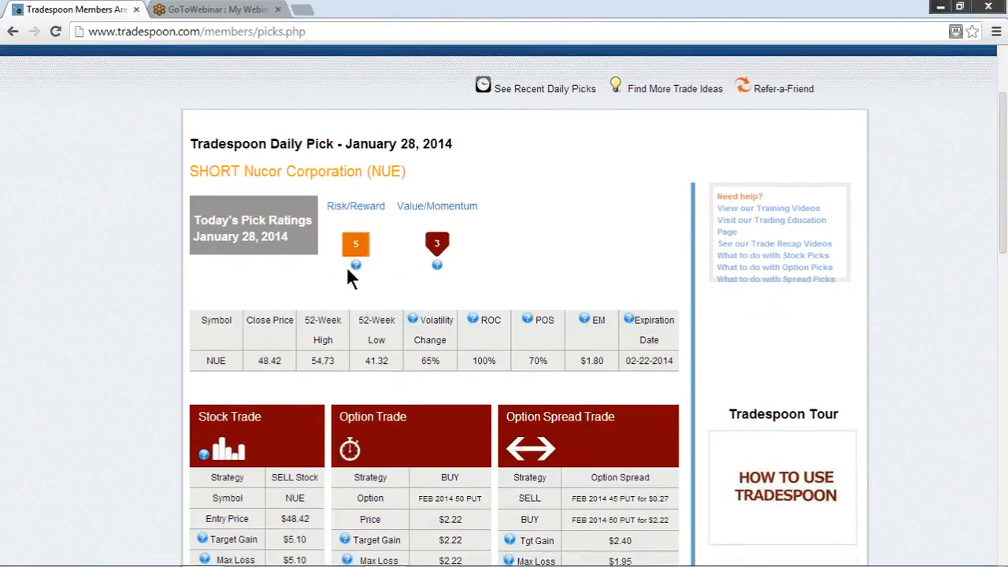
mouse_move(355, 265)
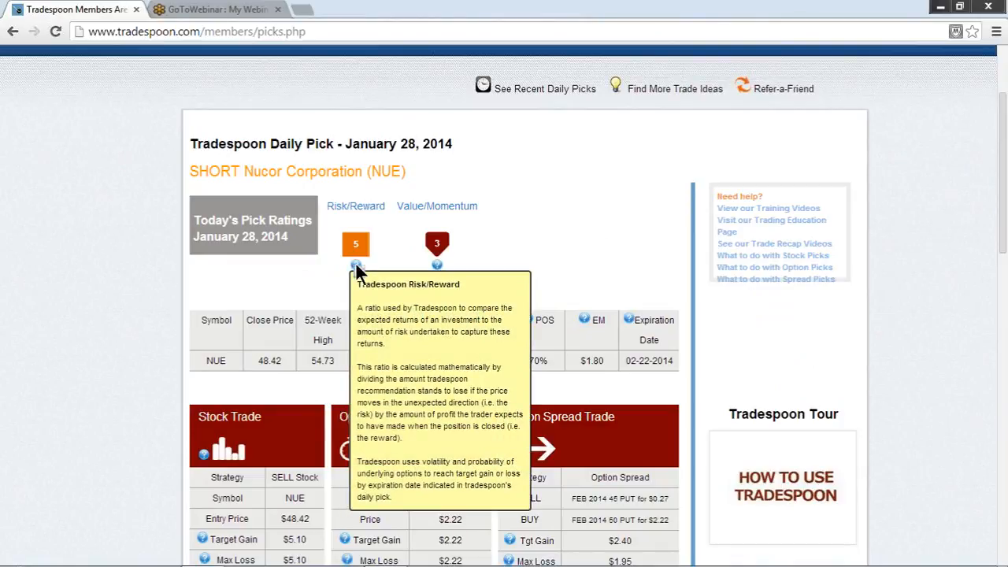
mouse_move(438, 264)
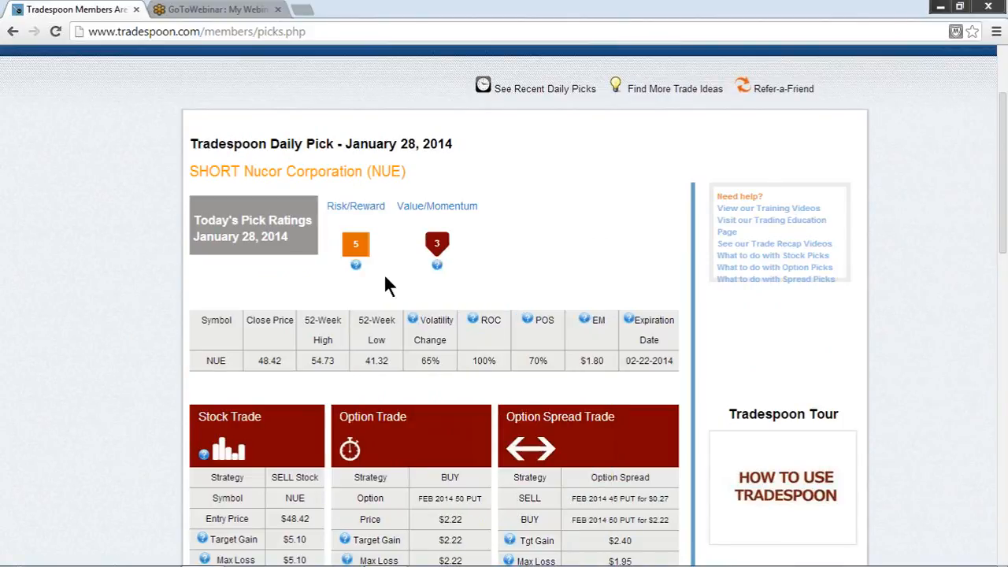
scroll("down", 3)
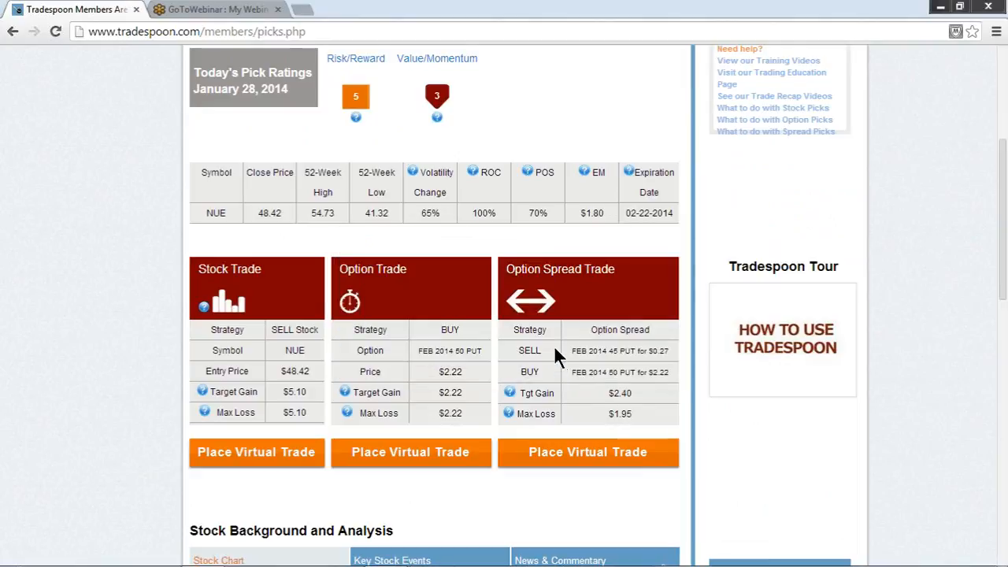
mouse_move(286, 236)
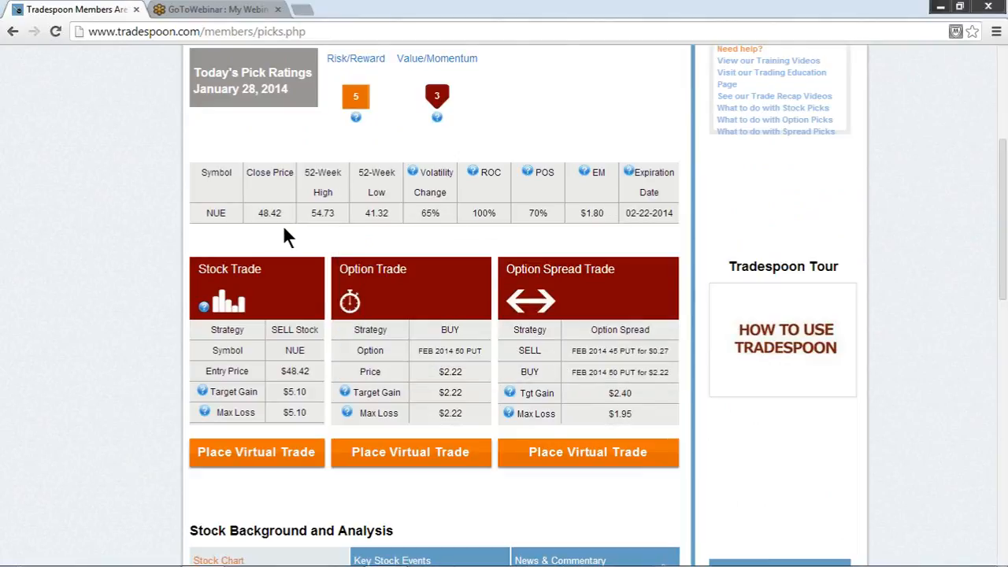
mouse_move(275, 236)
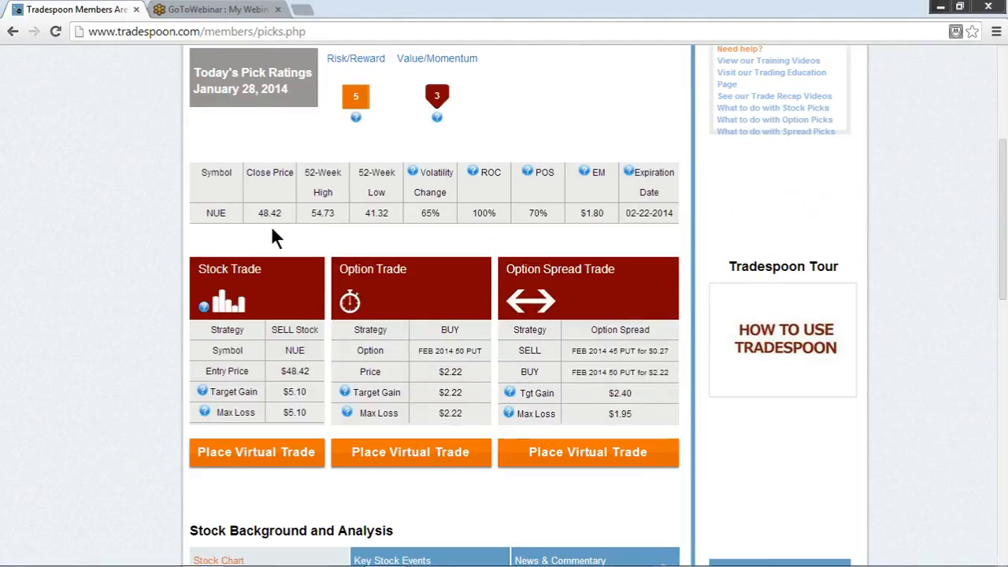
mouse_move(328, 238)
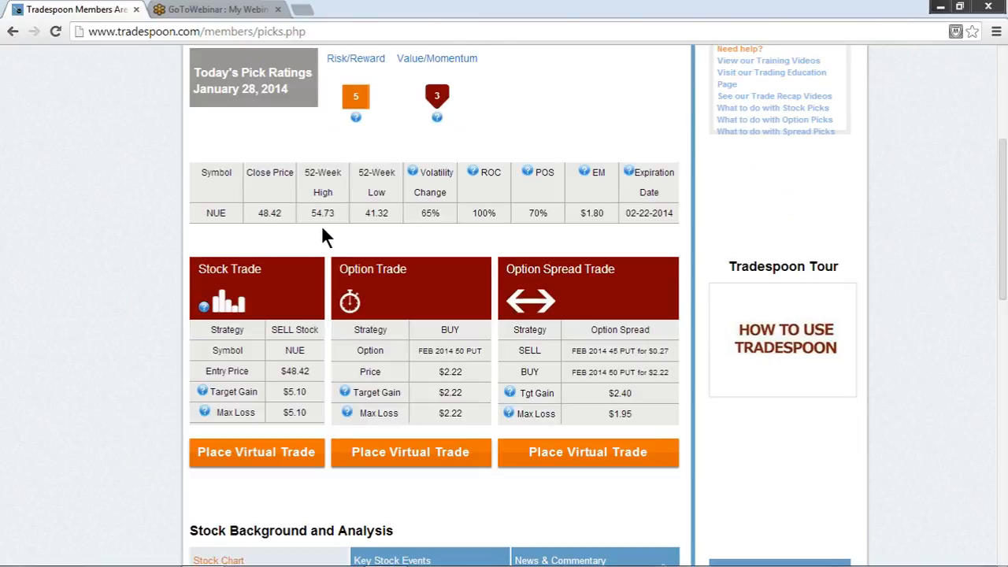
mouse_move(409, 229)
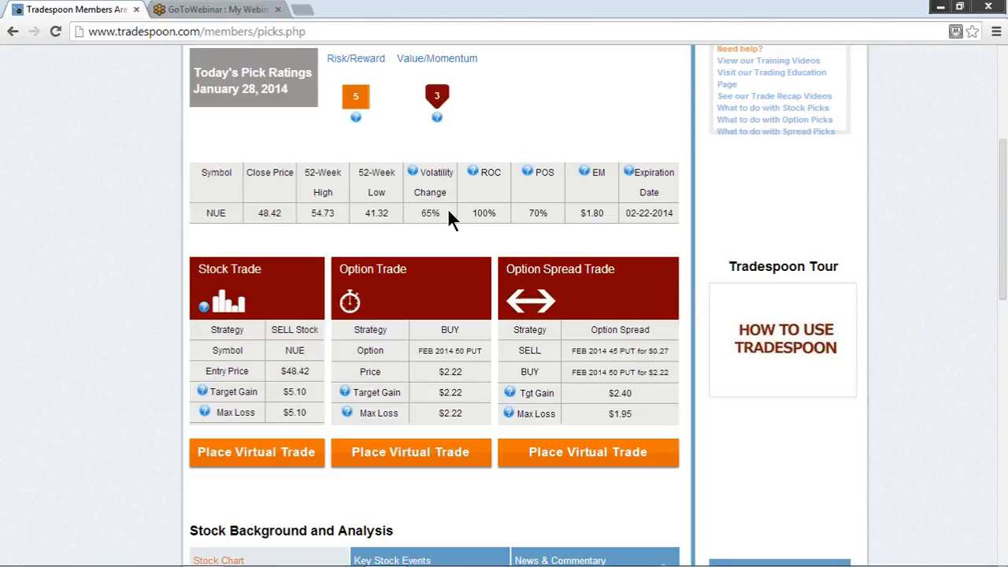
mouse_move(454, 233)
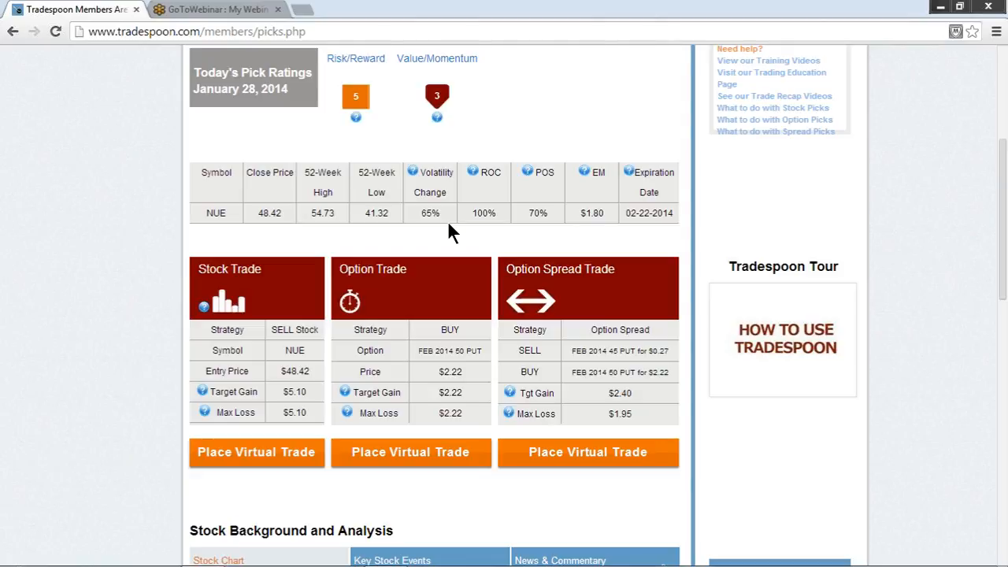
mouse_move(503, 221)
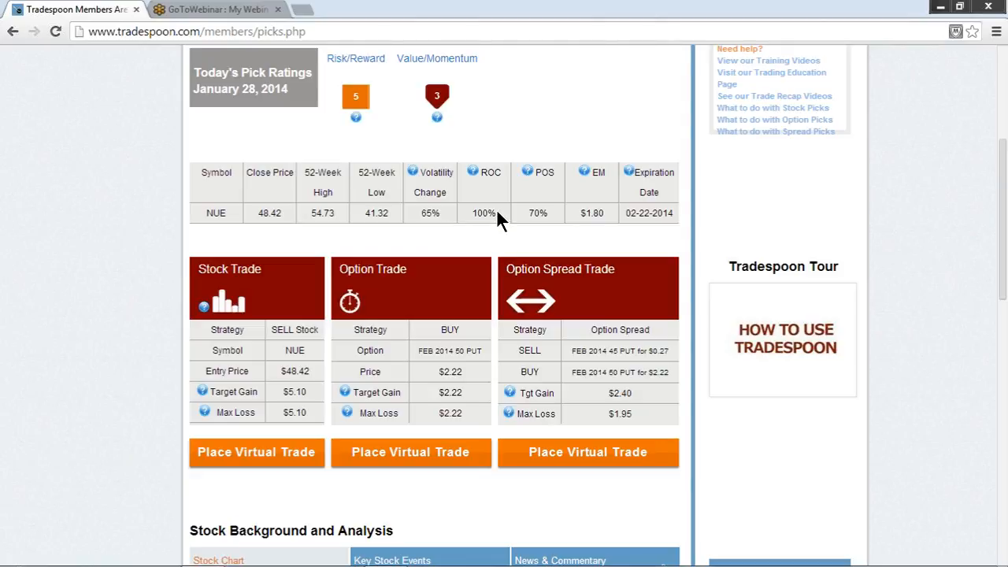
mouse_move(554, 223)
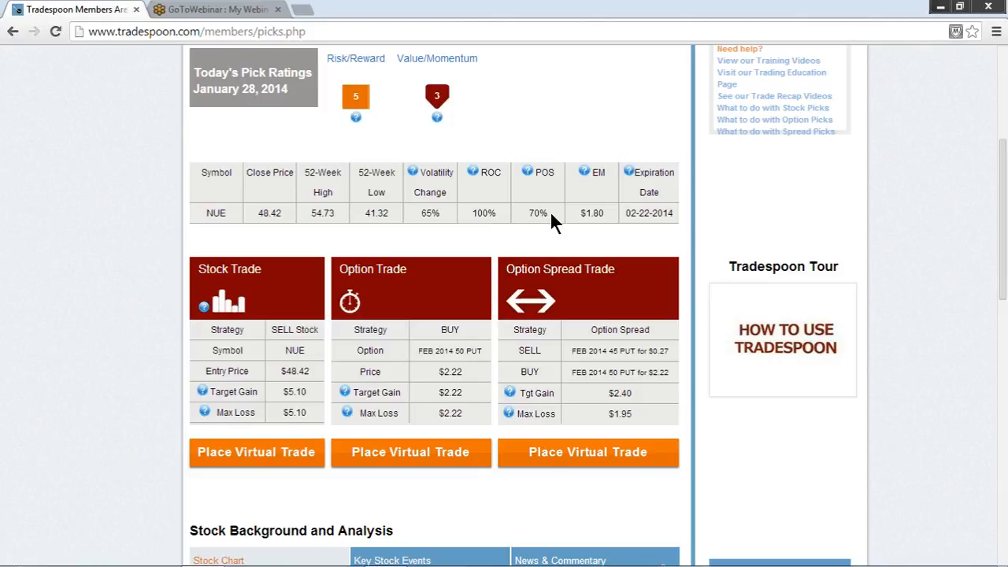
mouse_move(620, 198)
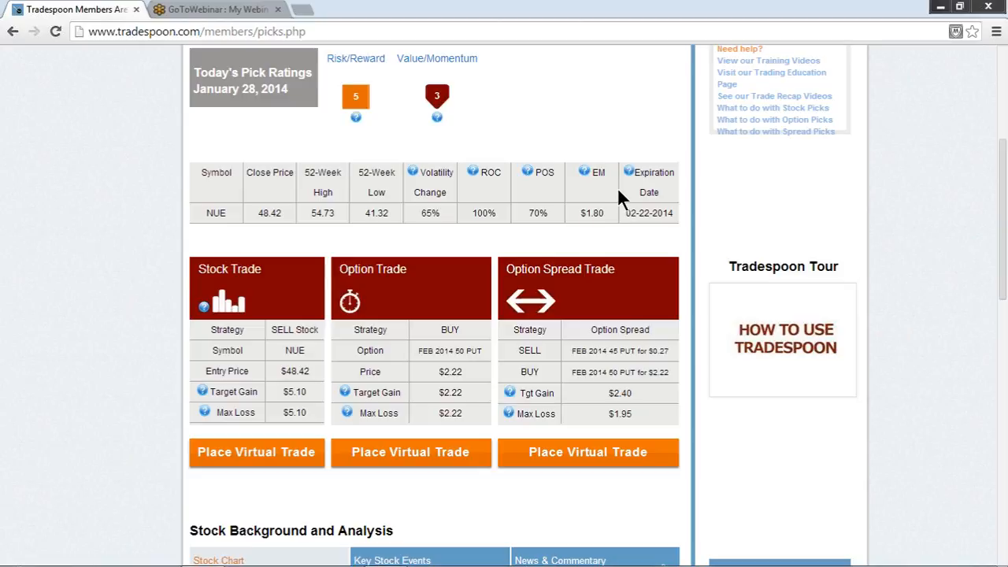
mouse_move(646, 233)
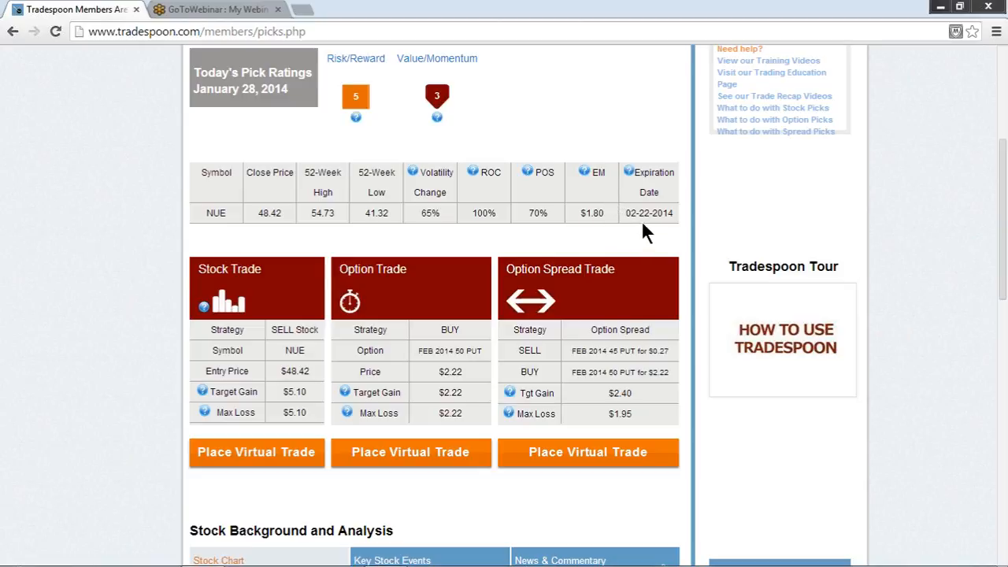
mouse_move(606, 233)
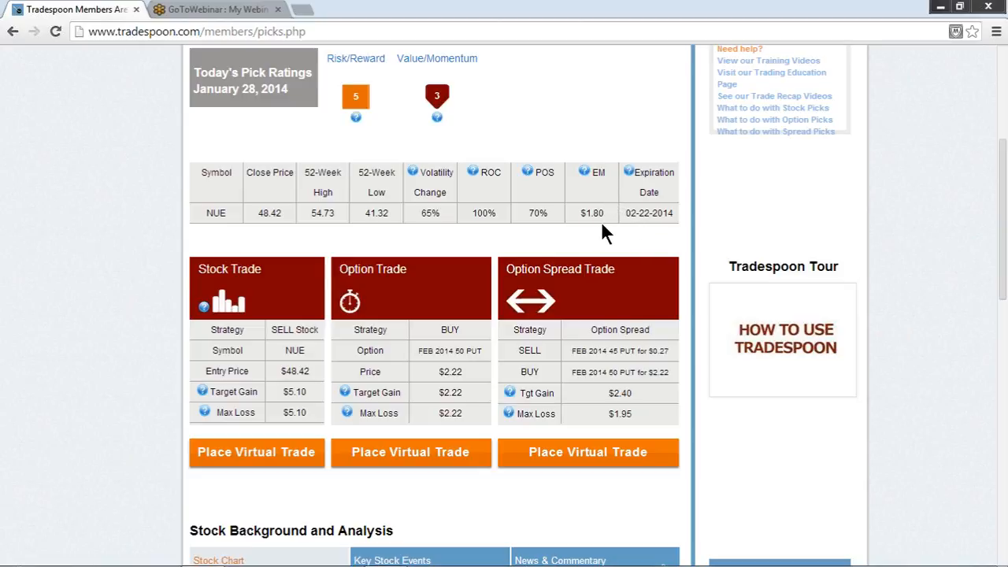
mouse_move(589, 176)
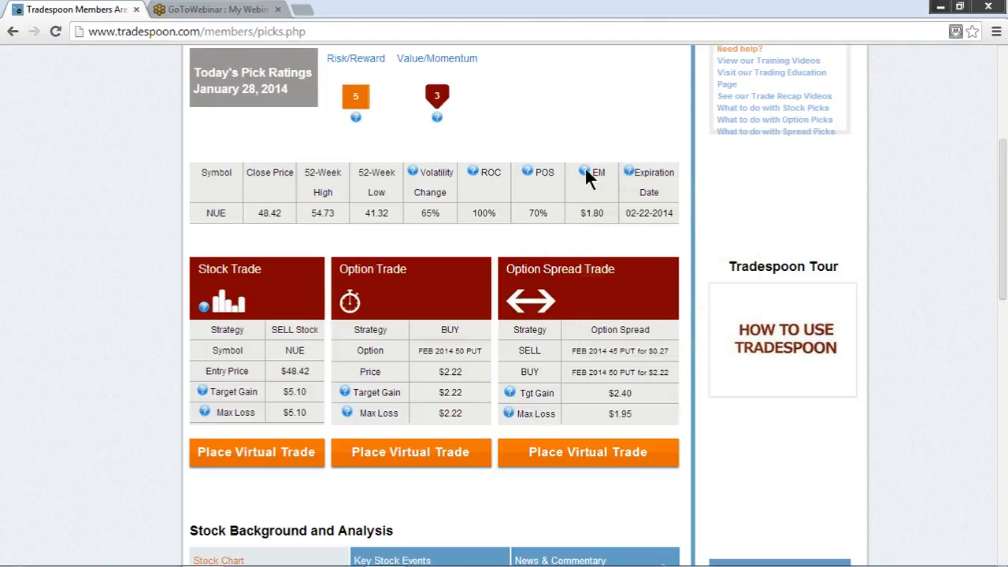
mouse_move(584, 172)
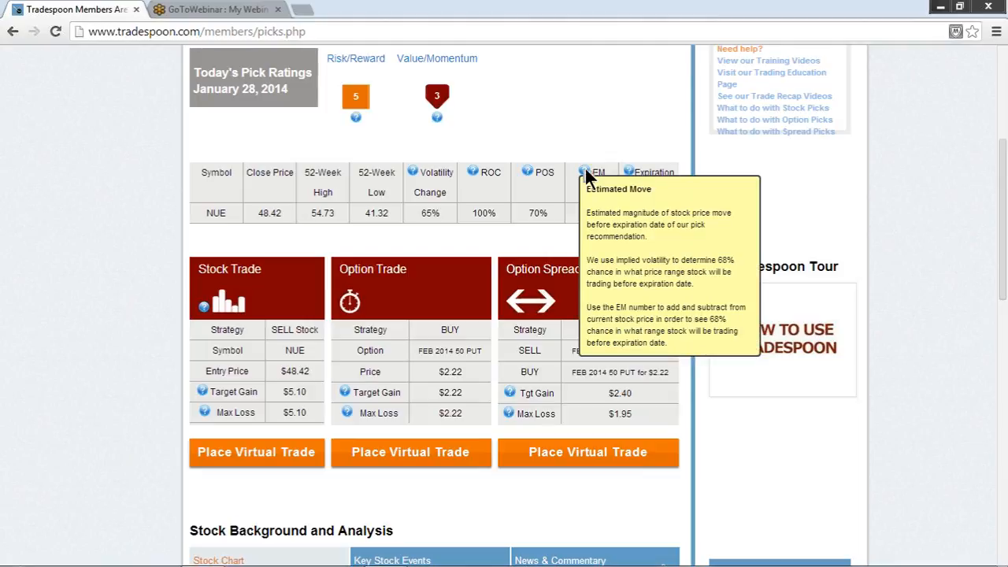
mouse_move(558, 243)
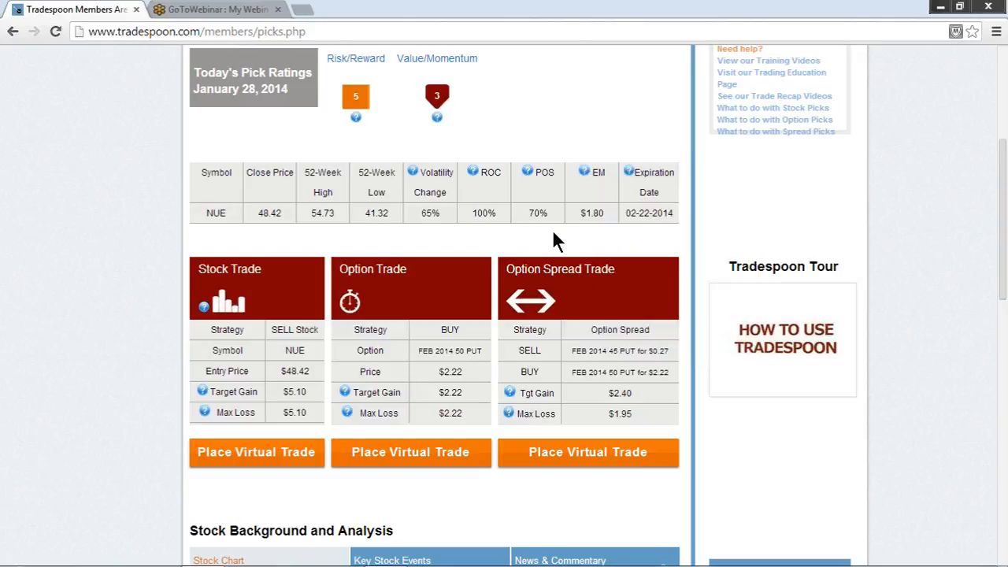
scroll("down", 3)
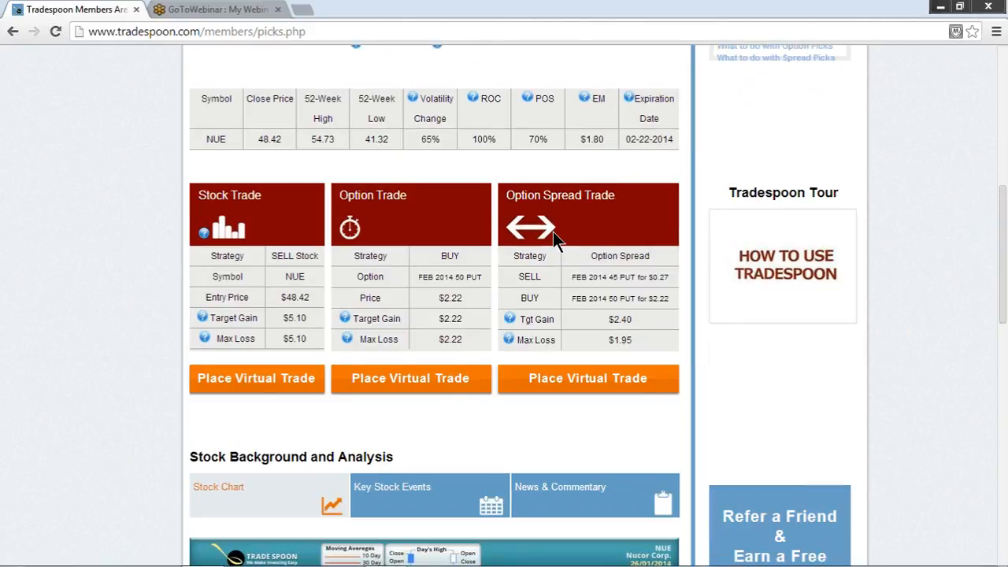
scroll("down", 3)
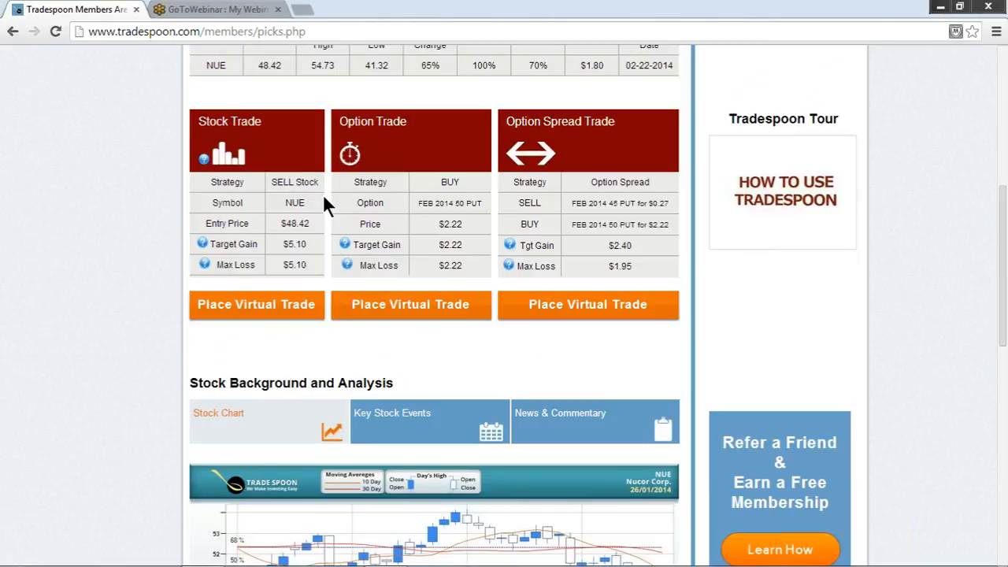
mouse_move(315, 222)
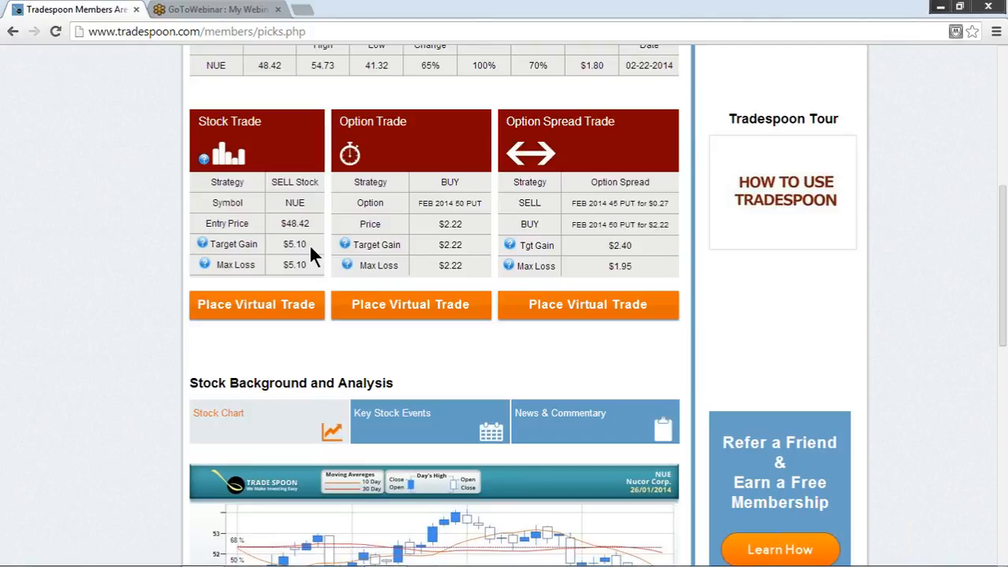
mouse_move(315, 271)
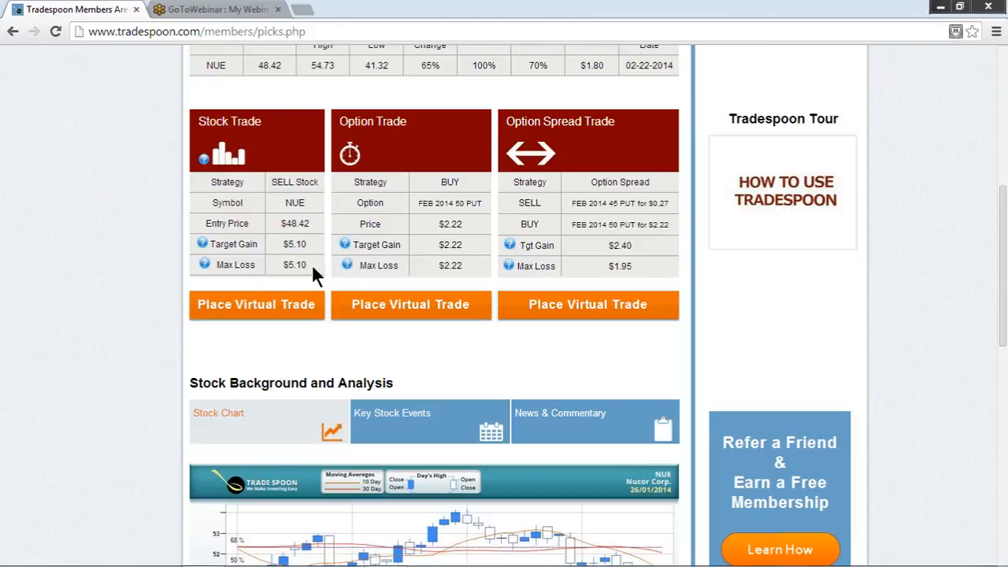
mouse_move(449, 154)
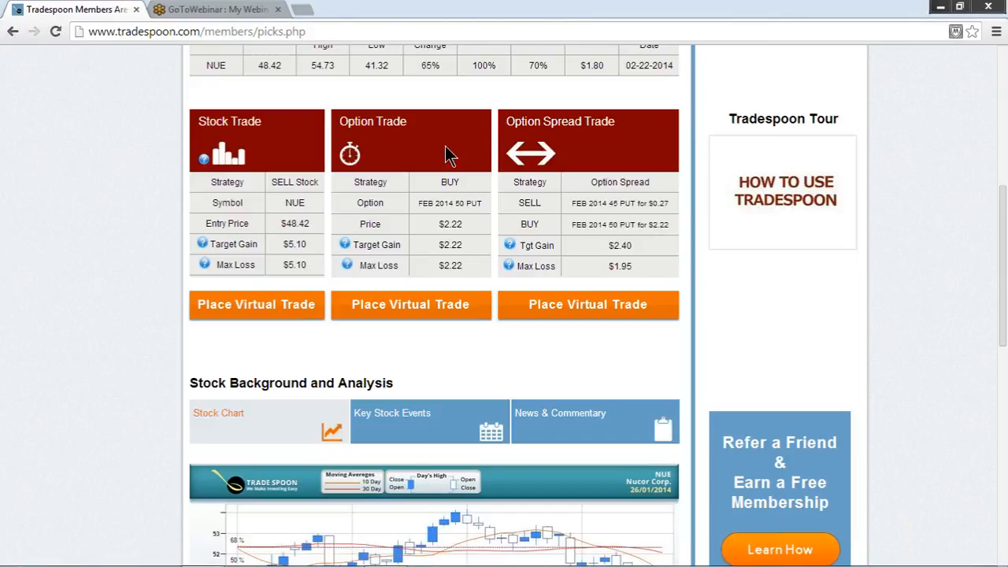
mouse_move(457, 221)
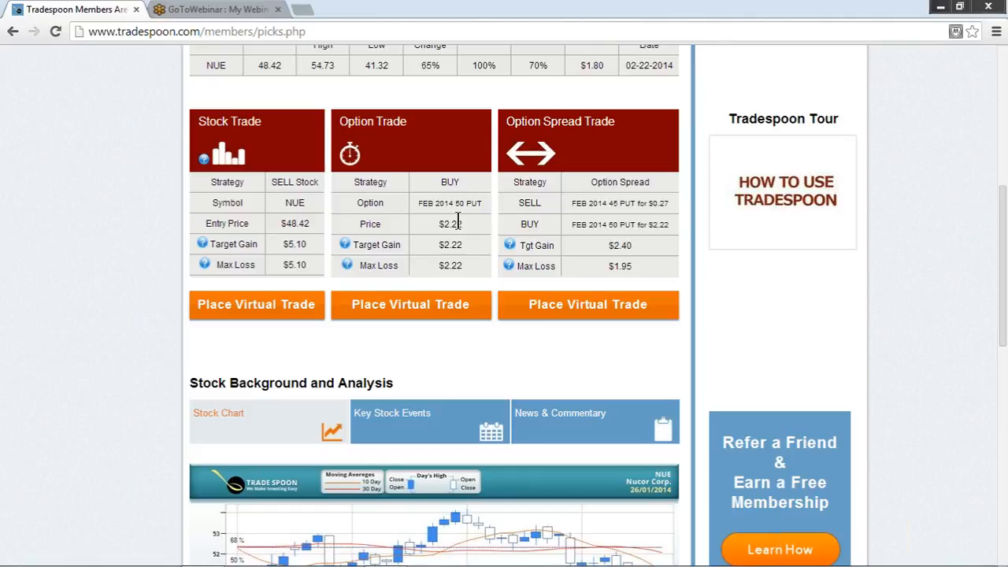
mouse_move(473, 239)
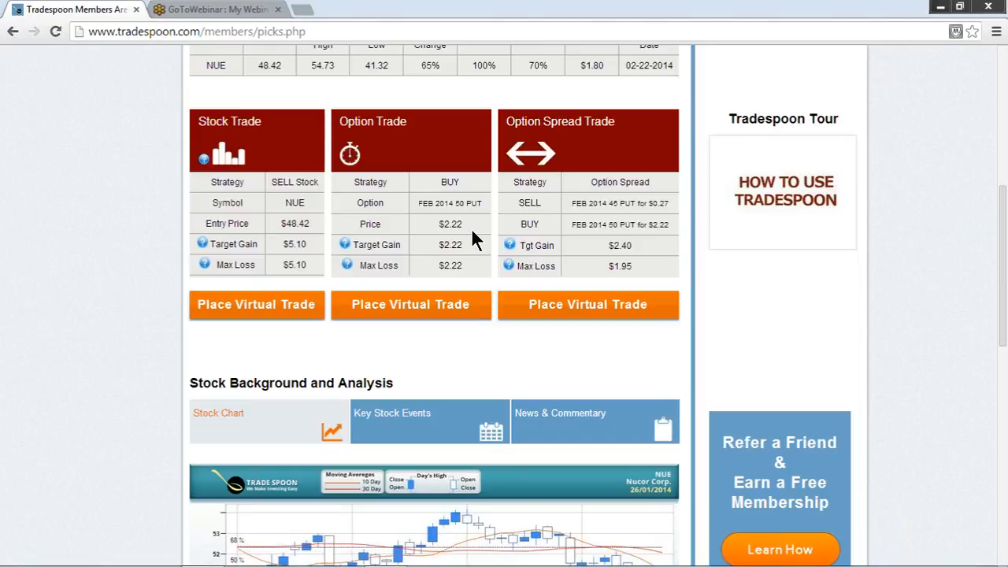
mouse_move(475, 260)
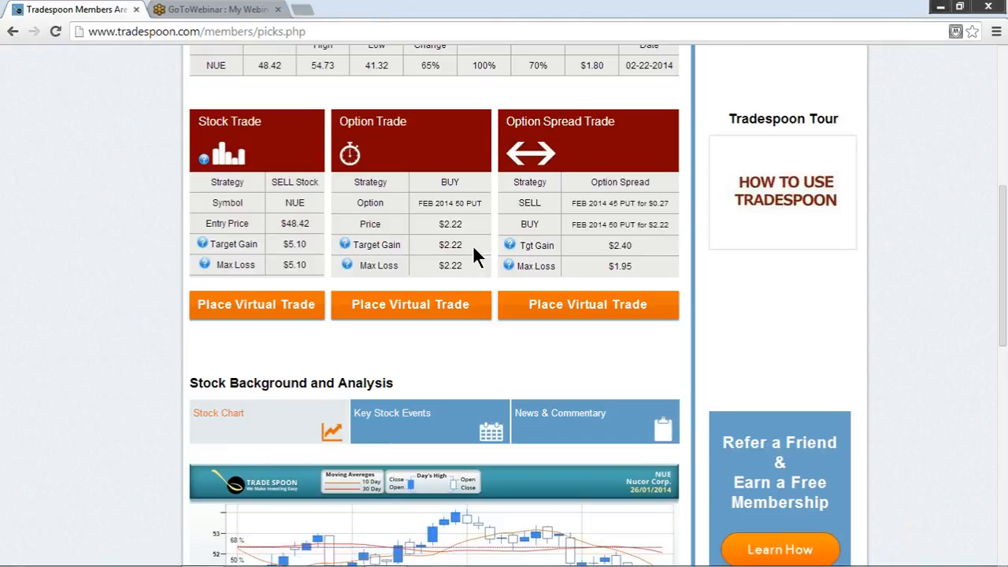
mouse_move(474, 239)
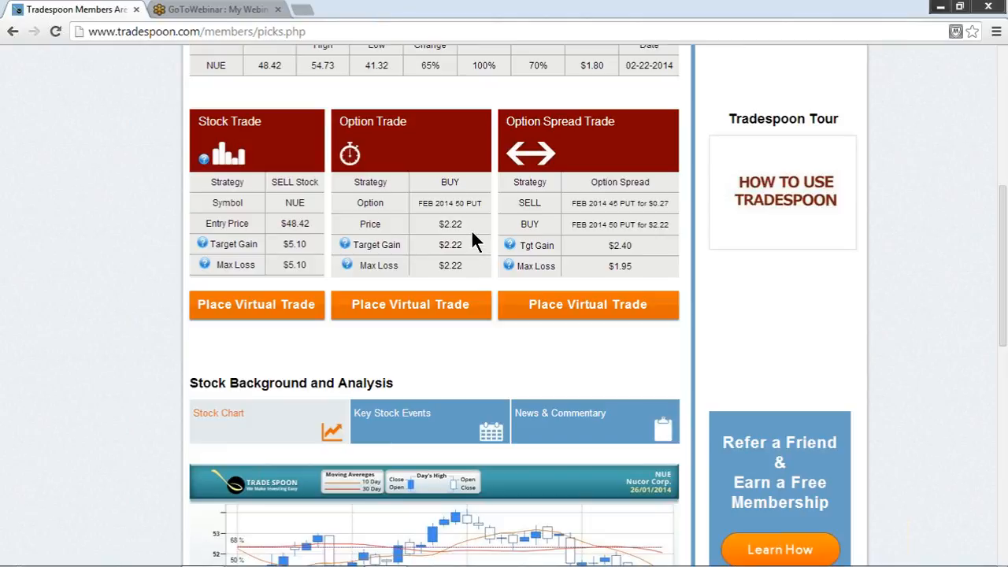
mouse_move(482, 262)
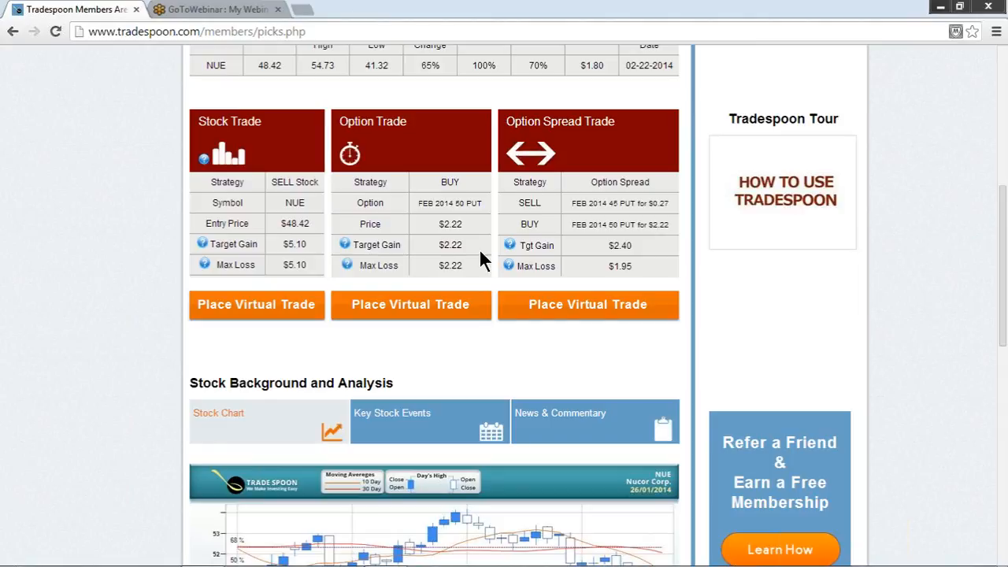
mouse_move(484, 283)
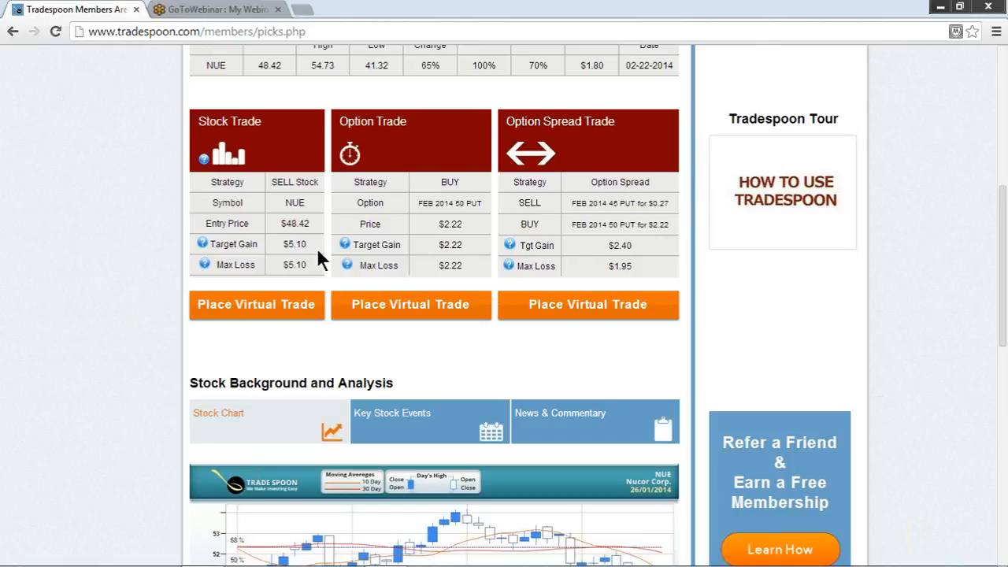
mouse_move(323, 259)
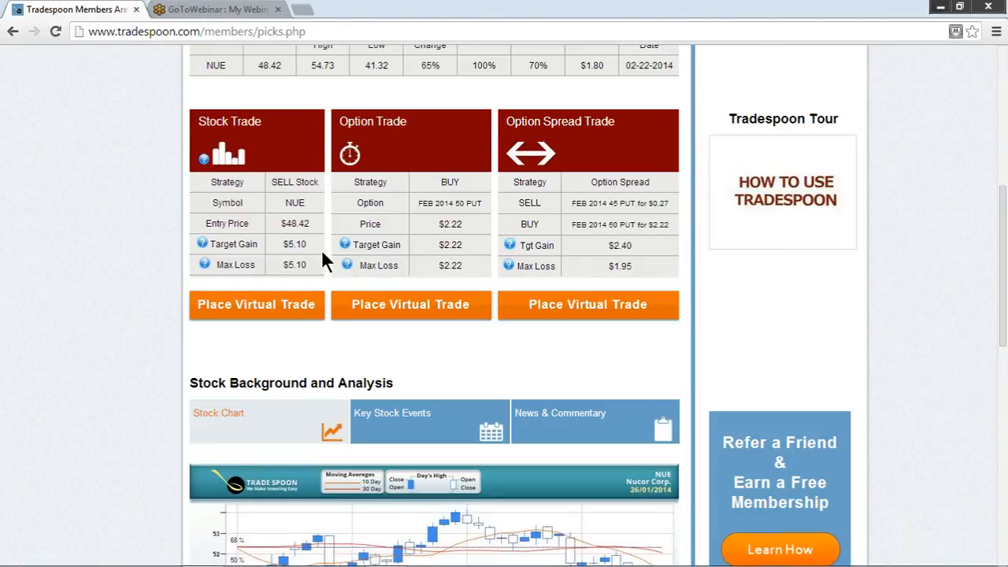
mouse_move(485, 255)
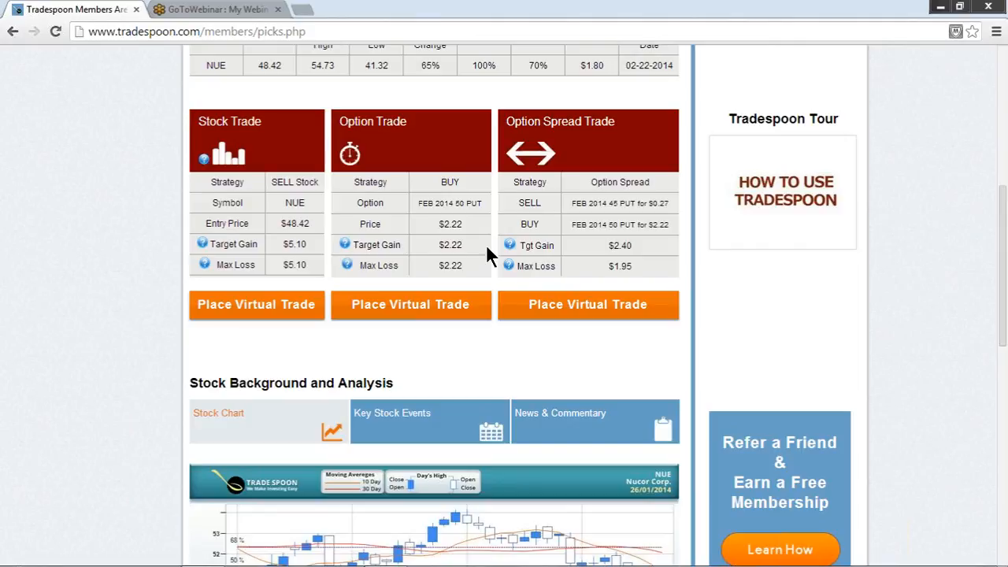
mouse_move(503, 237)
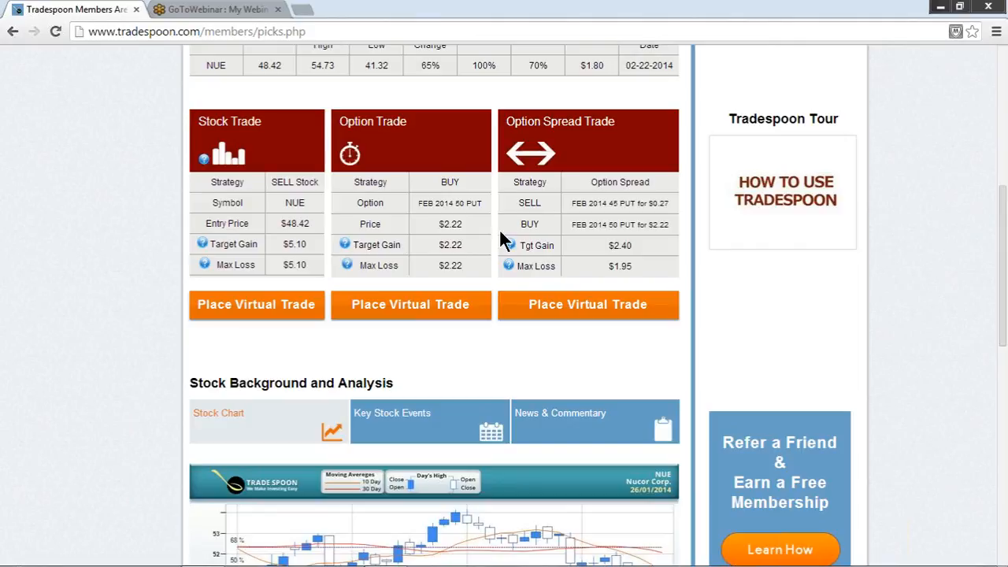
mouse_move(658, 161)
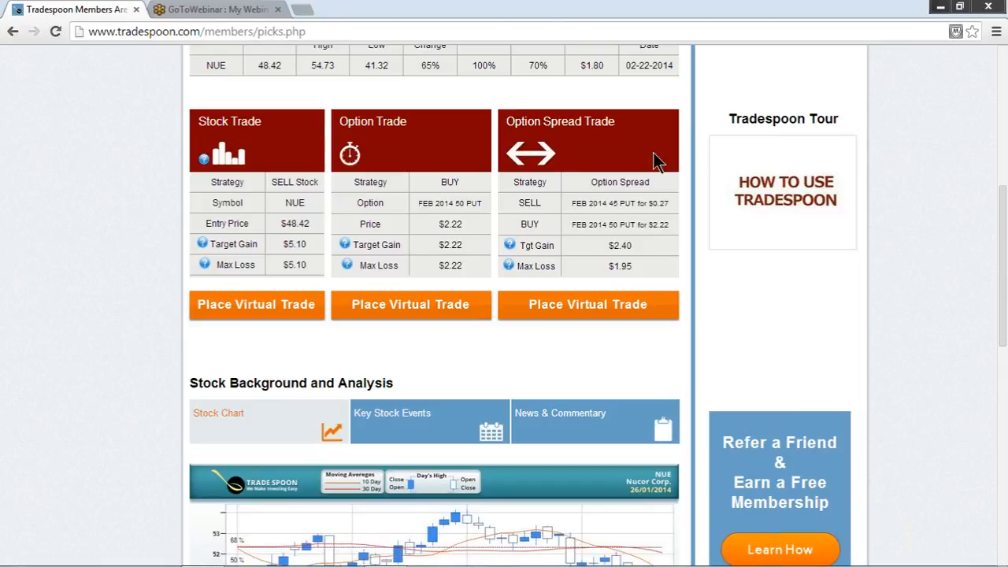
mouse_move(638, 227)
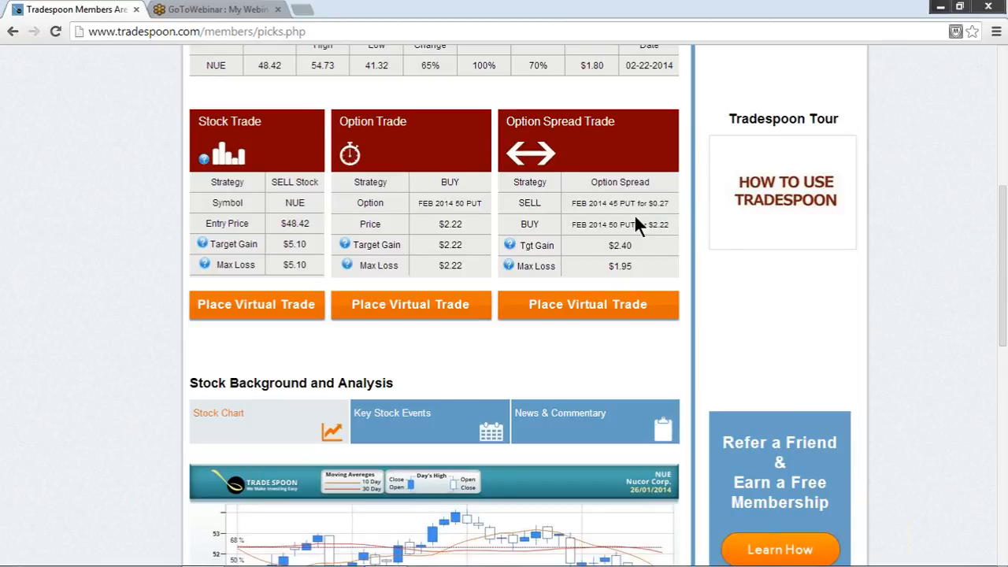
mouse_move(661, 224)
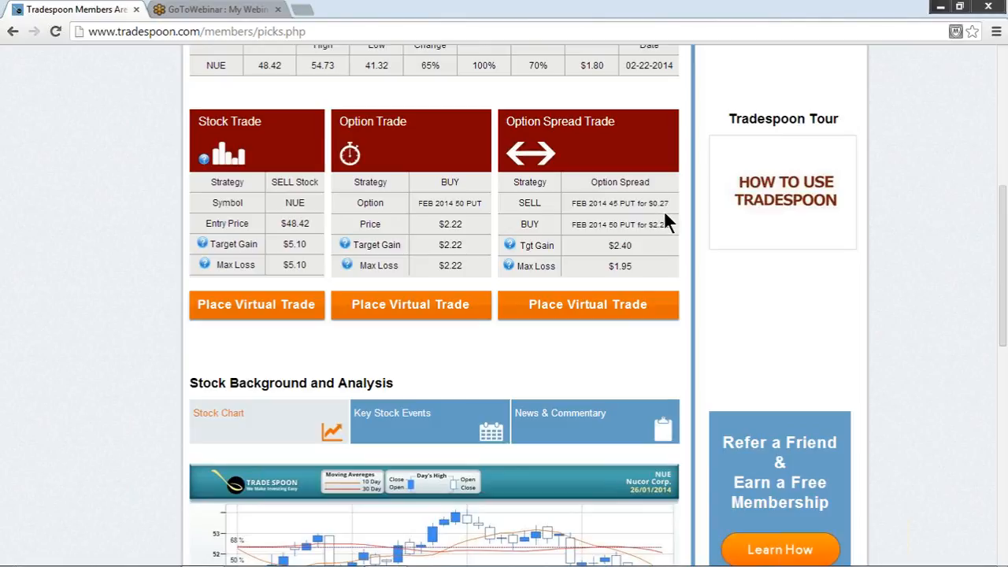
mouse_move(644, 243)
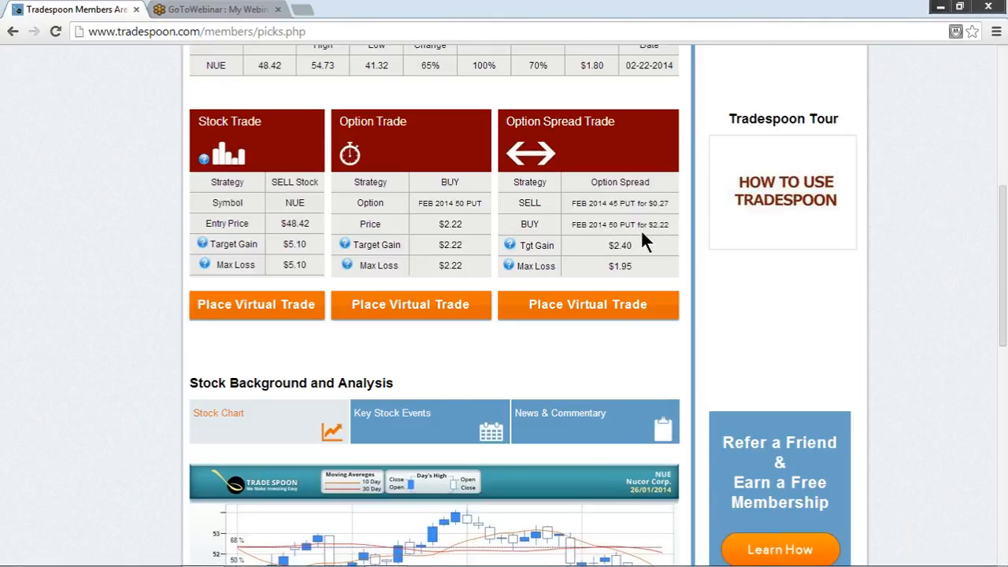
mouse_move(614, 224)
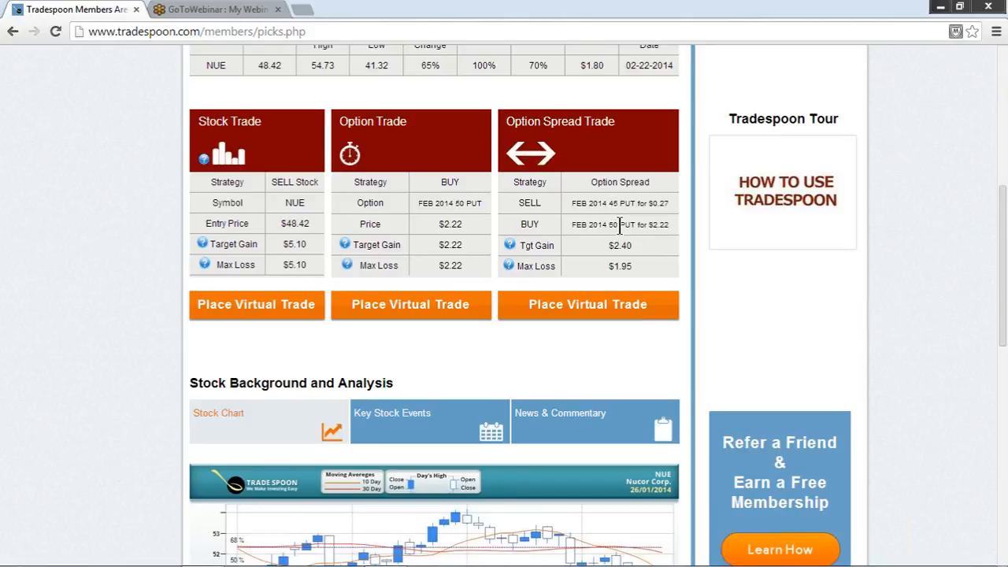
mouse_move(633, 264)
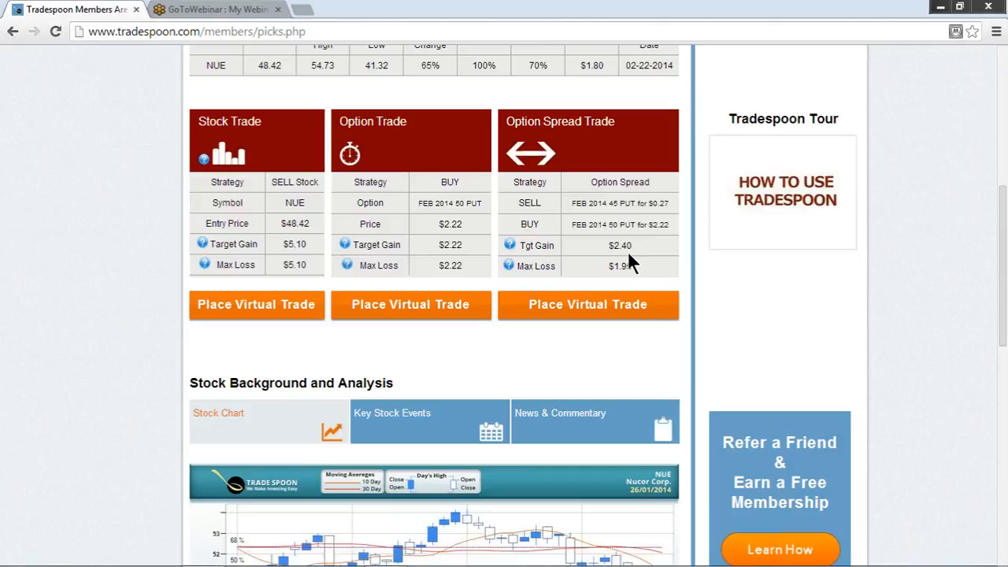
mouse_move(664, 240)
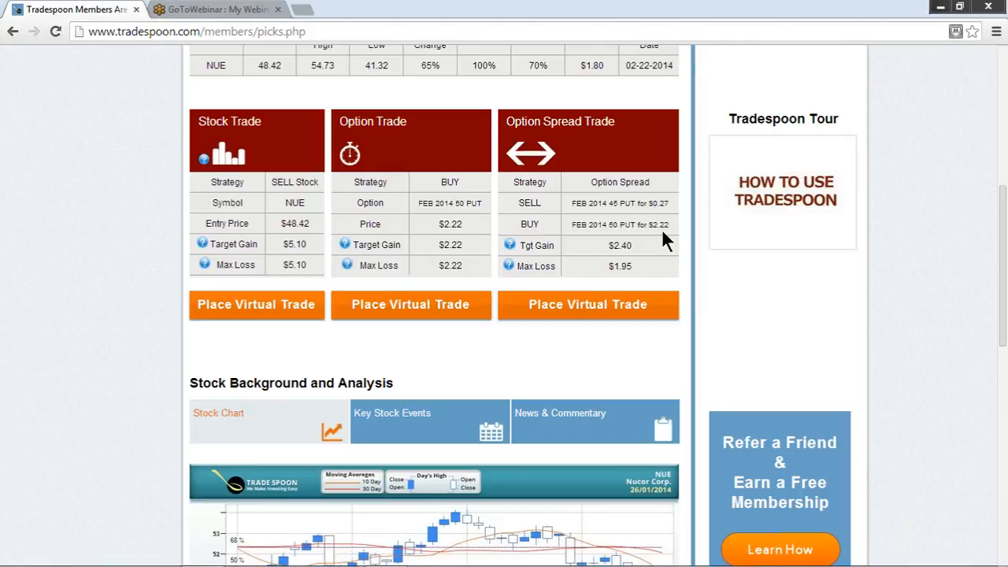
mouse_move(633, 291)
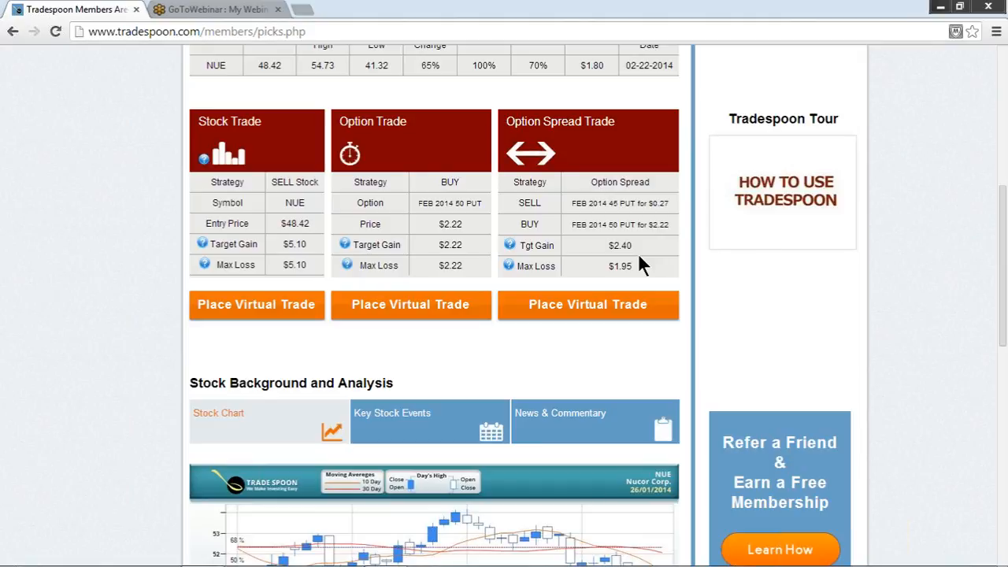
mouse_move(680, 236)
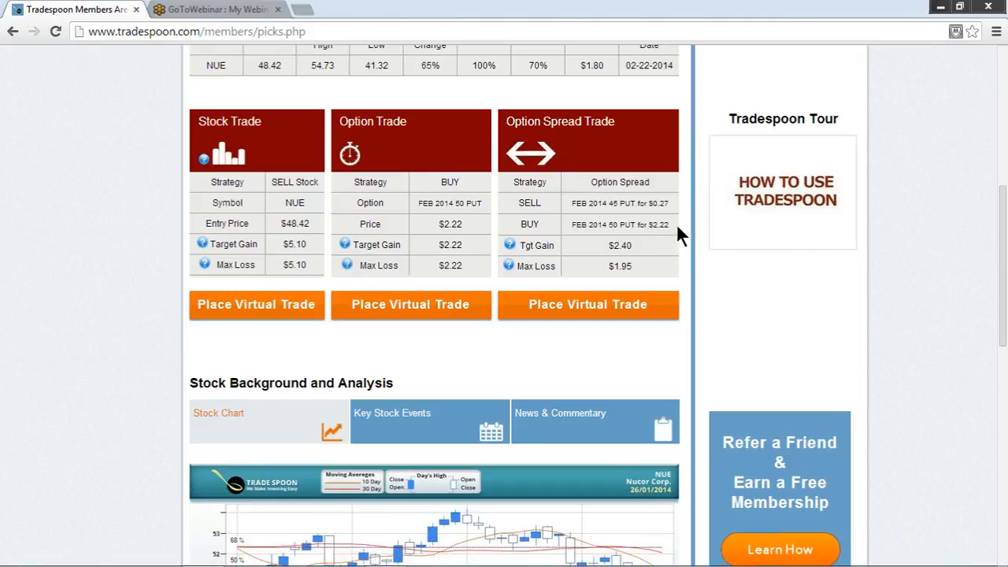
mouse_move(652, 300)
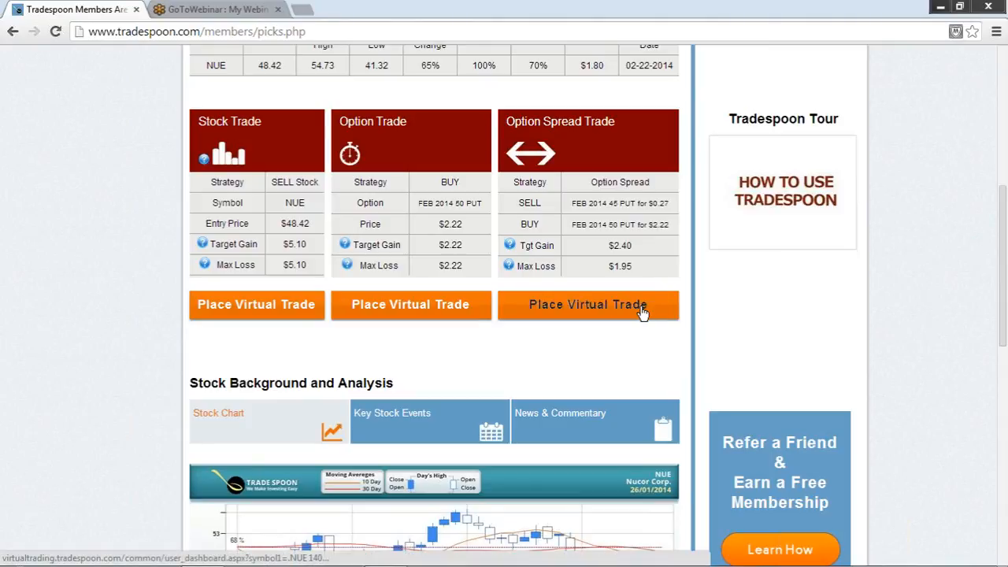
mouse_move(589, 306)
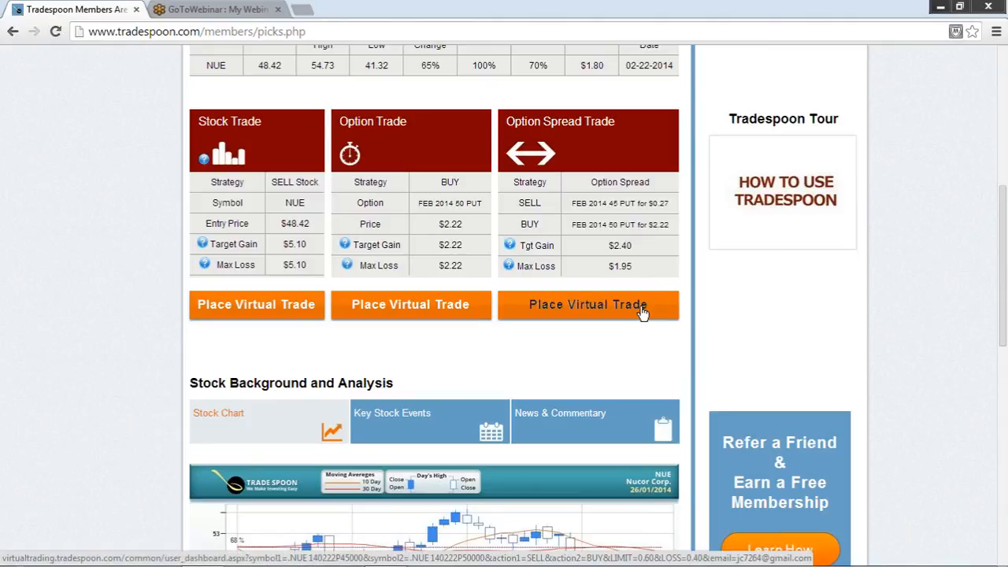
mouse_move(480, 307)
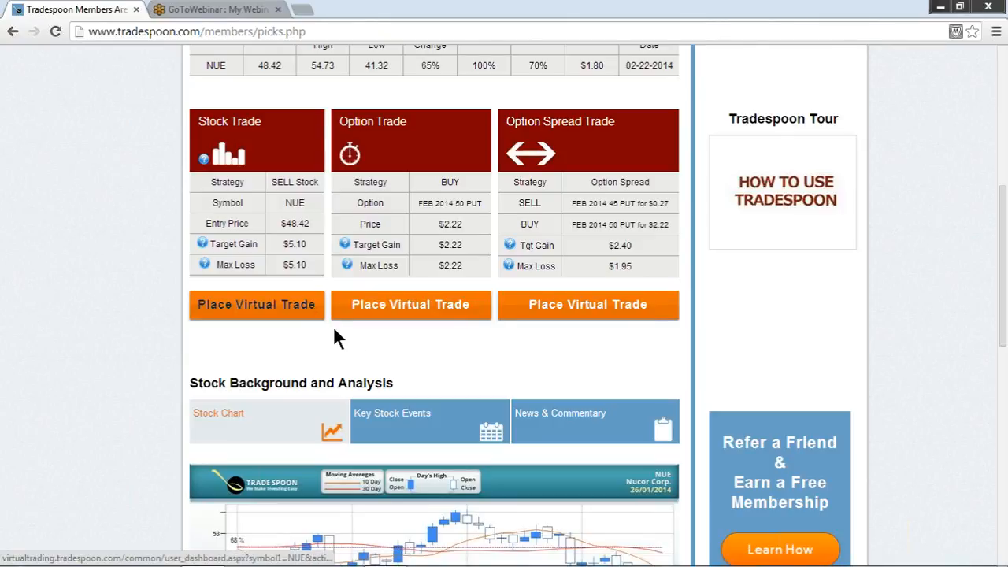
scroll("down", 3)
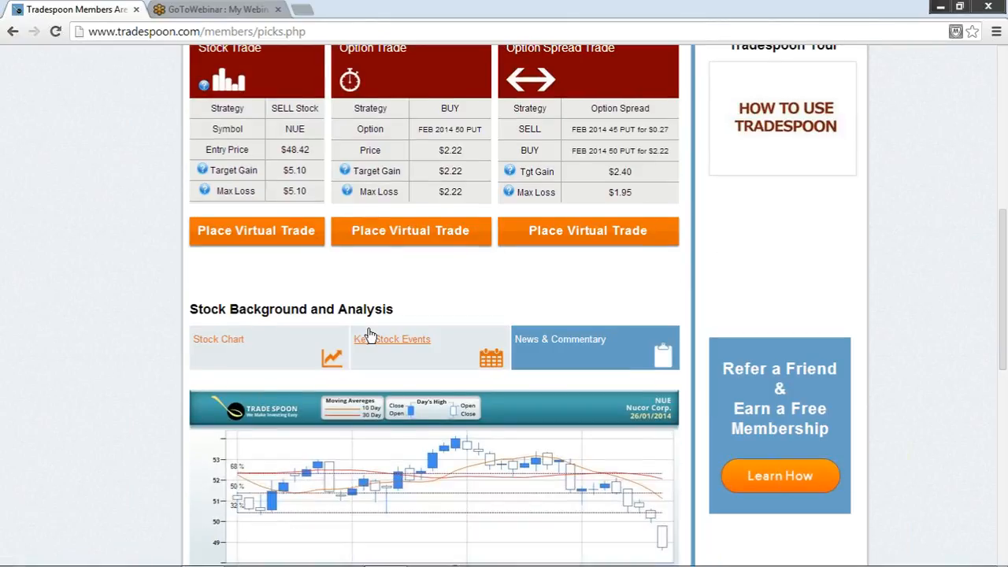
- Show the Key Stock Events for NUE under Stock Background and Analysis
scroll("down", 3)
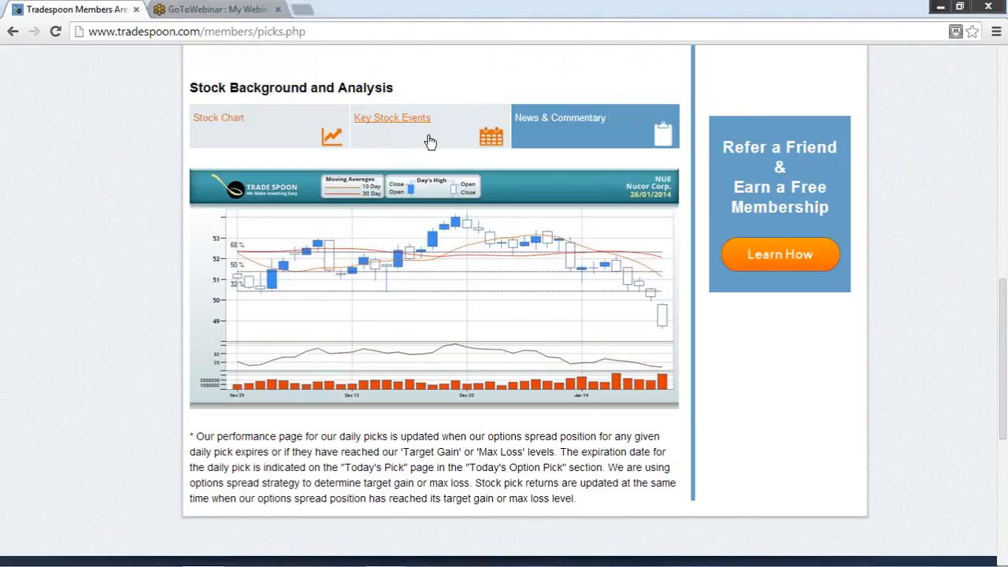
mouse_move(425, 139)
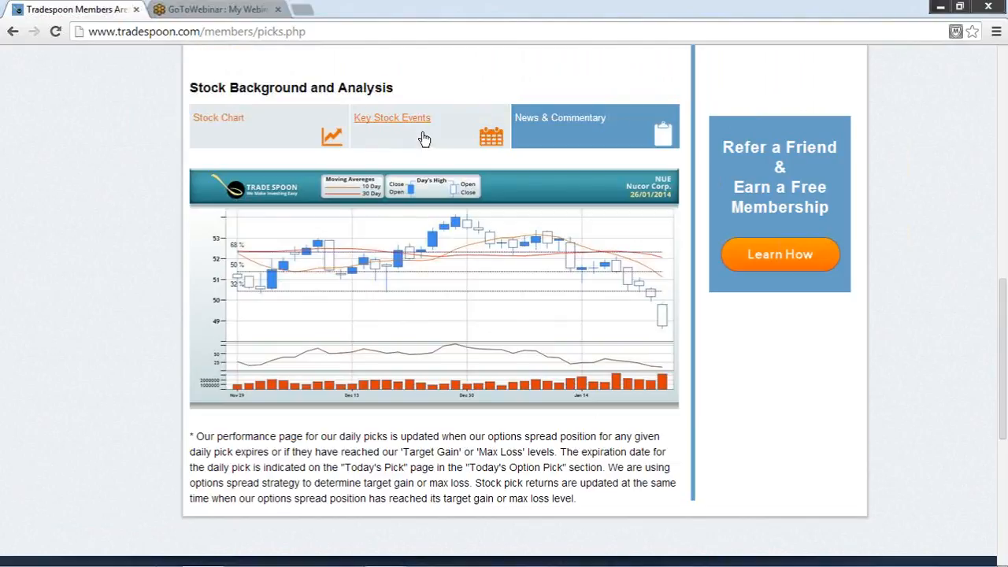
mouse_move(424, 124)
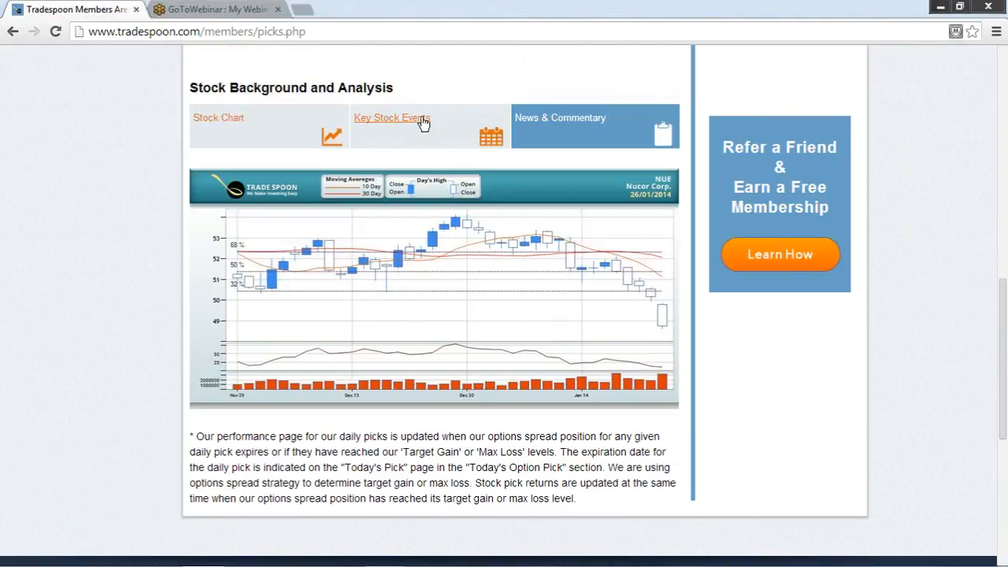
left_click(392, 116)
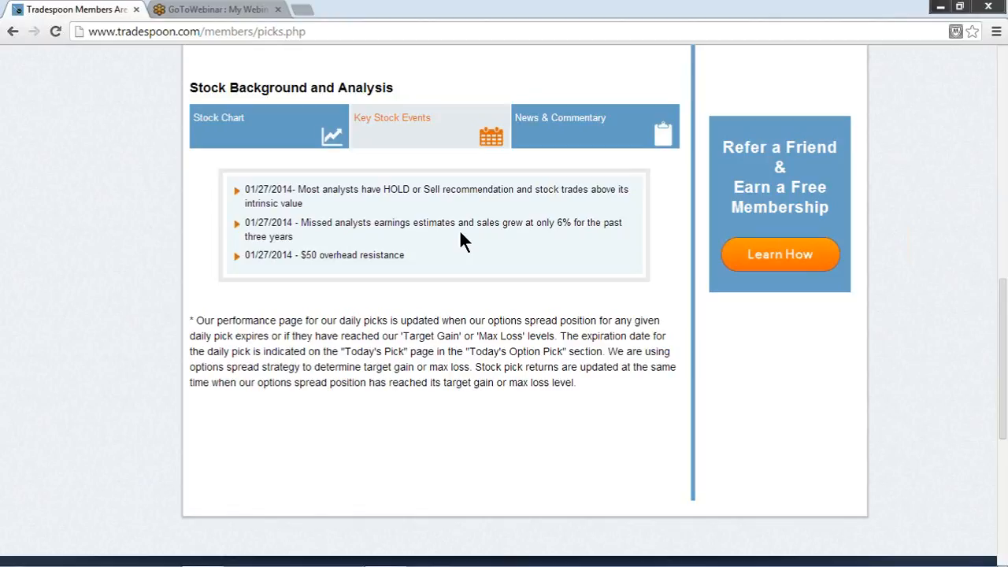
mouse_move(576, 239)
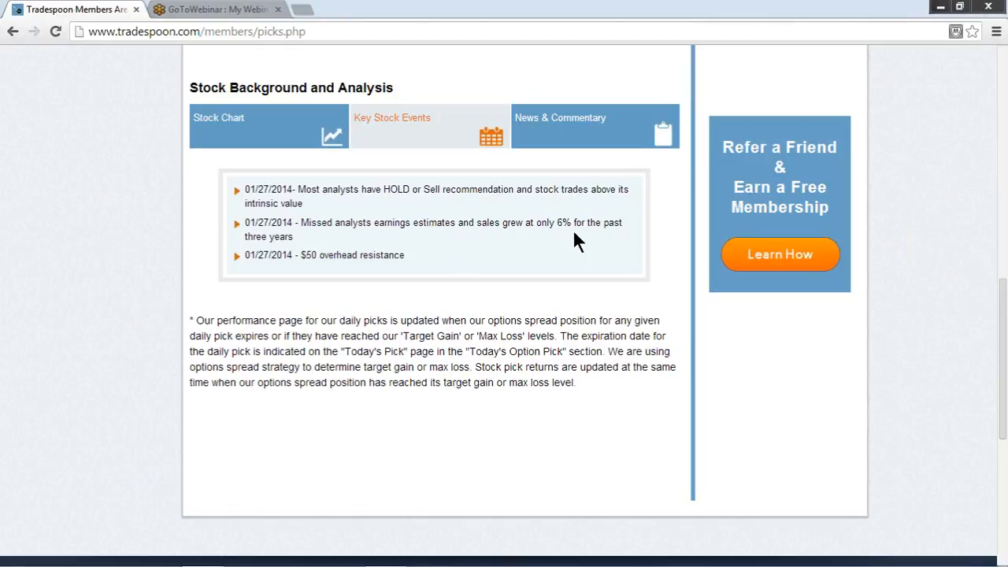
mouse_move(390, 271)
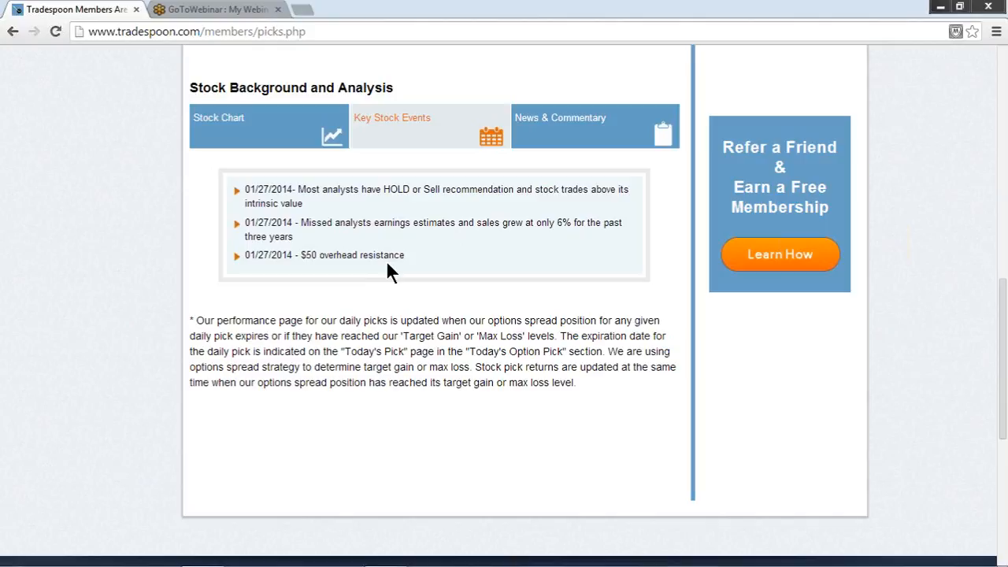
mouse_move(518, 208)
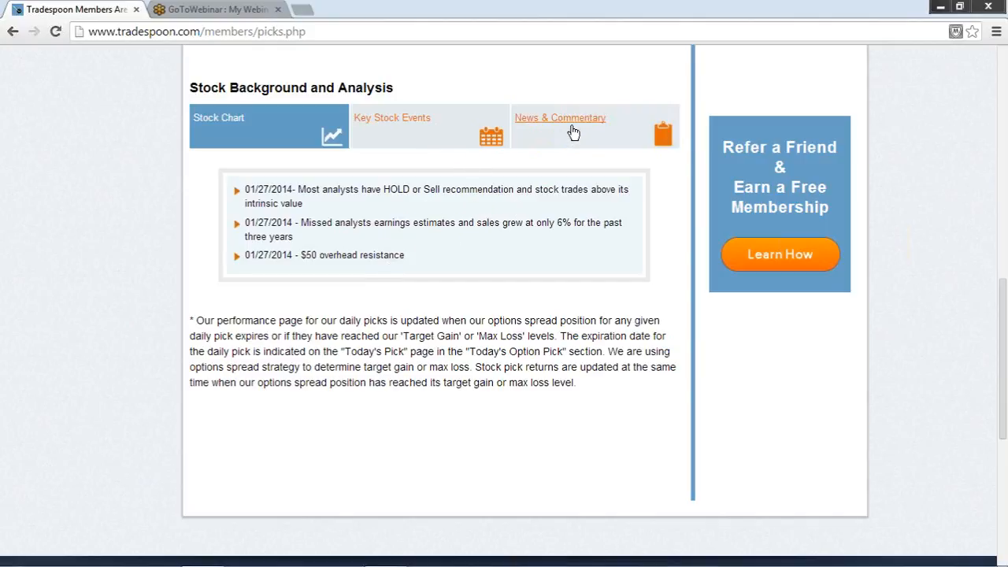
- Show the News & Commentary for NUE after reading the three key events
left_click(561, 116)
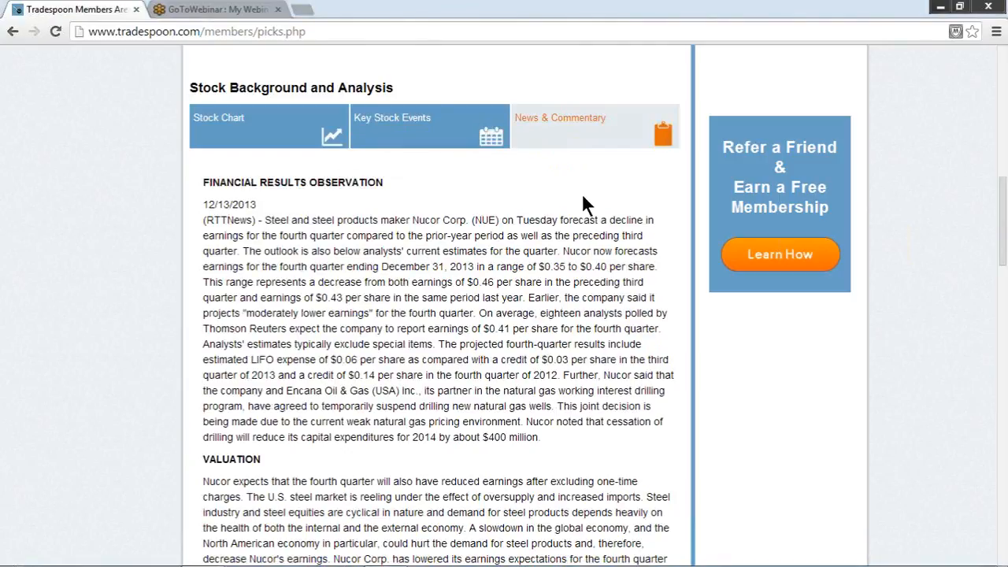
- Read the December 13, 2013 Nucor financial results article and return to the page top
left_click(561, 117)
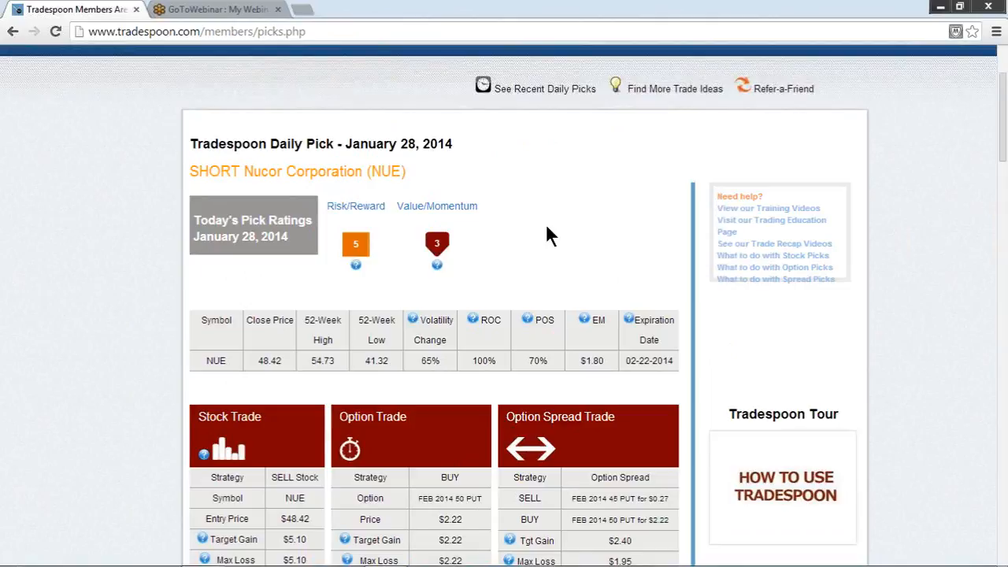
mouse_move(739, 195)
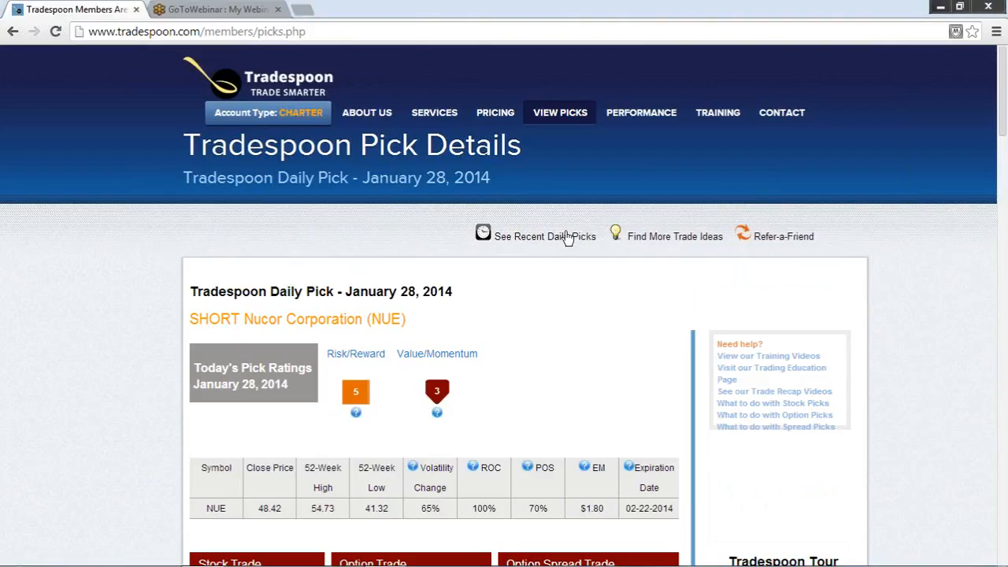
mouse_move(640, 112)
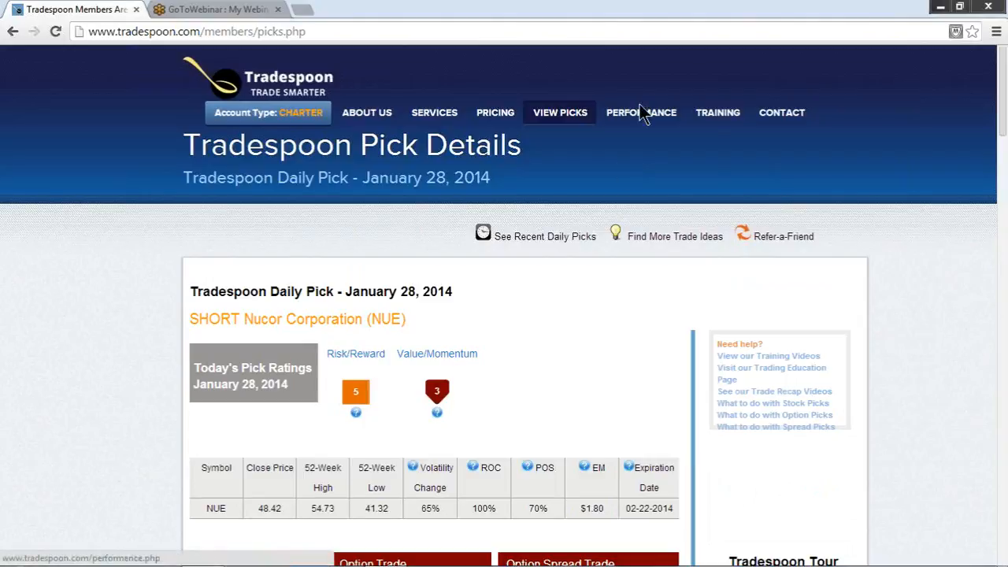
mouse_move(932, 115)
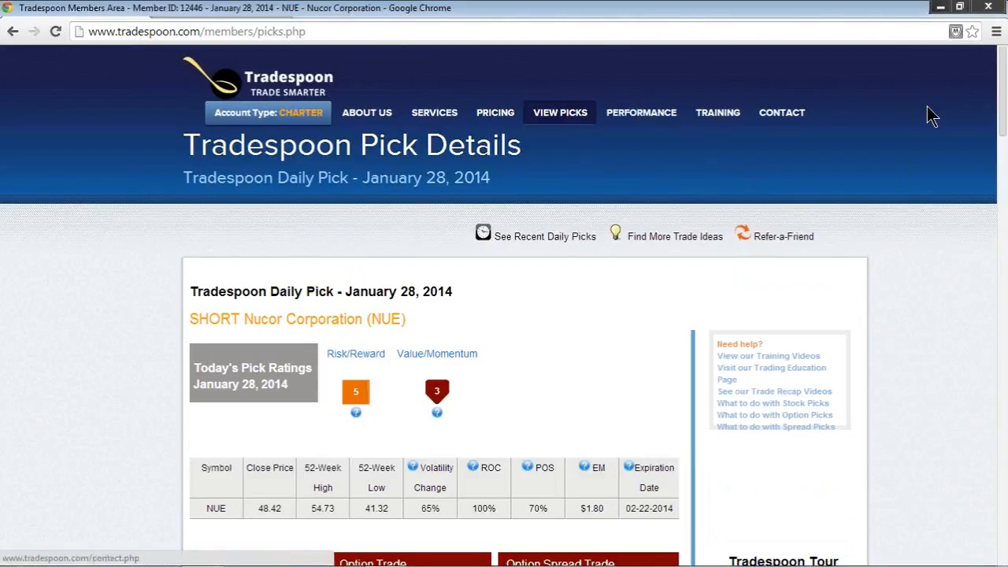
left_click(212, 10)
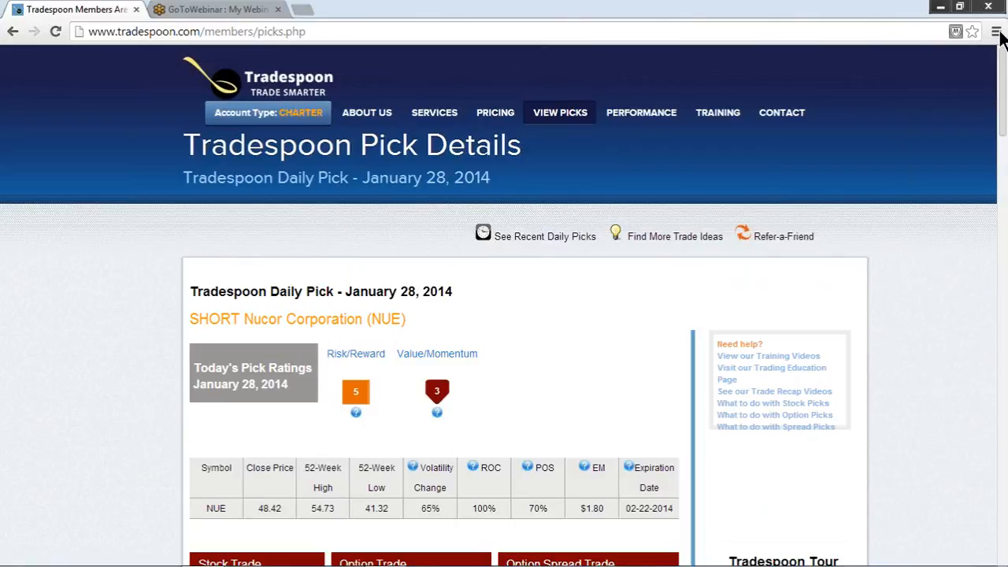